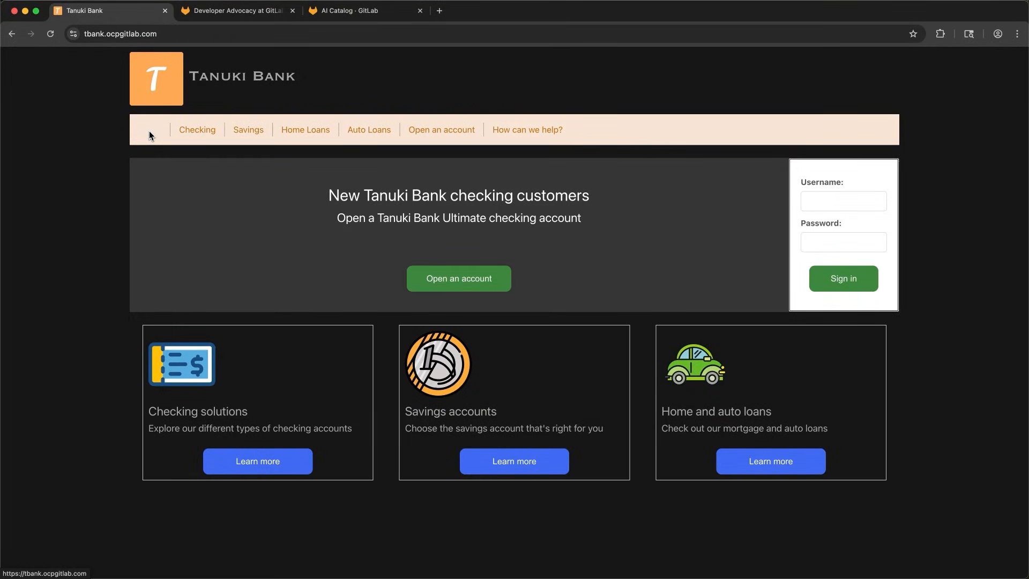
Step: View the Checking and Savings pages, then return to the GitLab frontend project
left_click(197, 130)
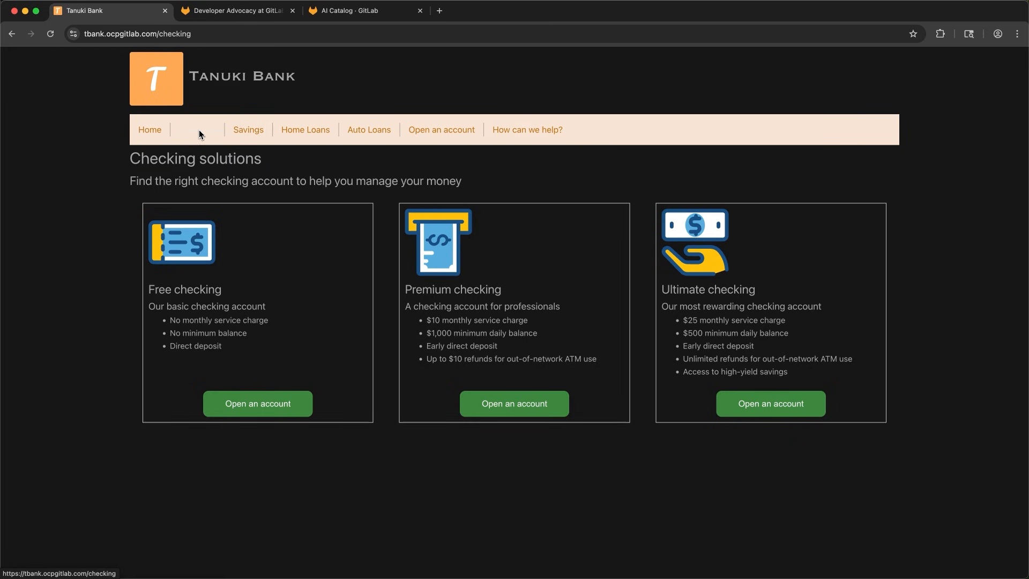
left_click(248, 130)
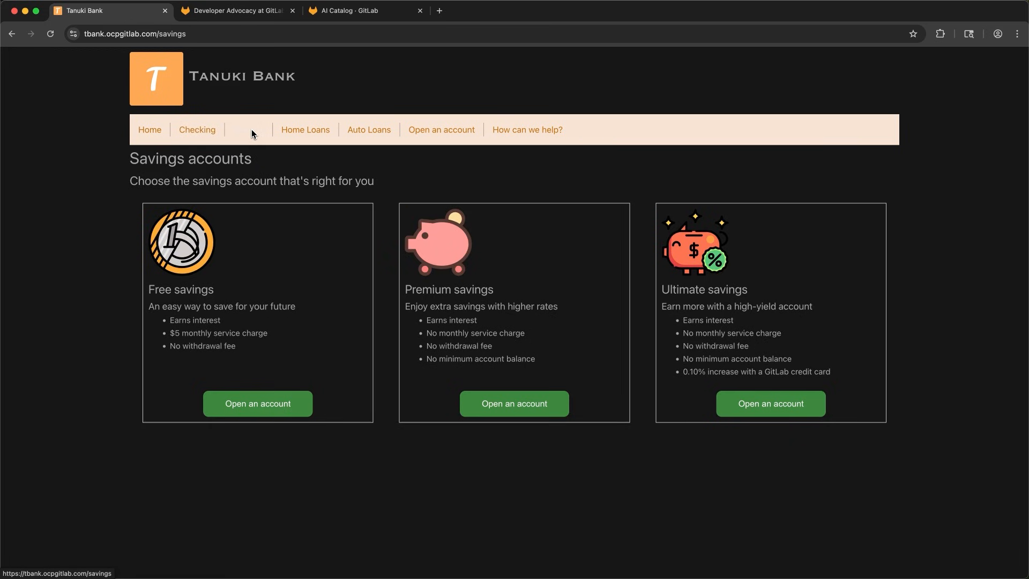
left_click(236, 11)
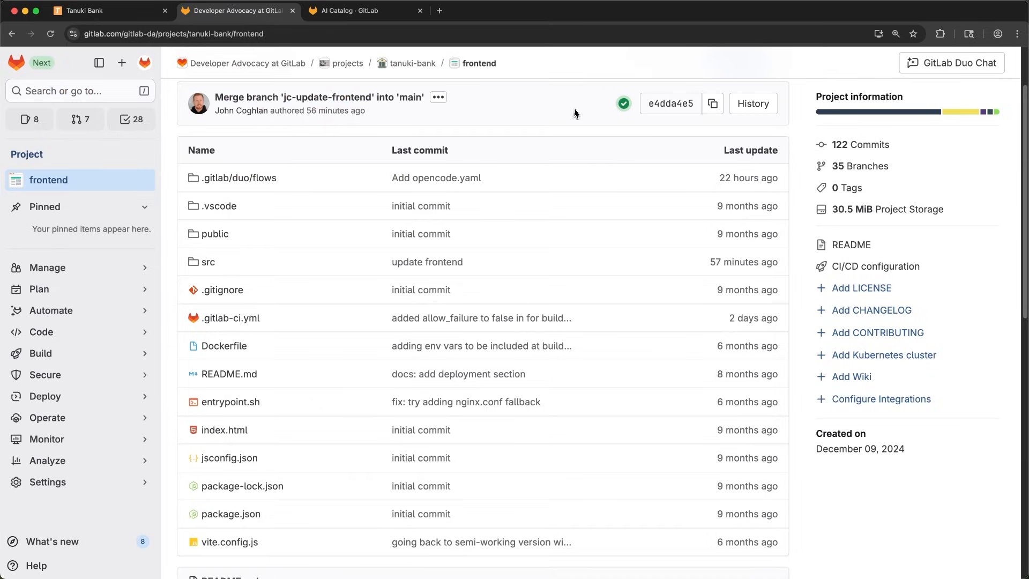
Step: Report the hard-to-read active menu text to Duo Chat and approve it creating issue #23
left_click(951, 63)
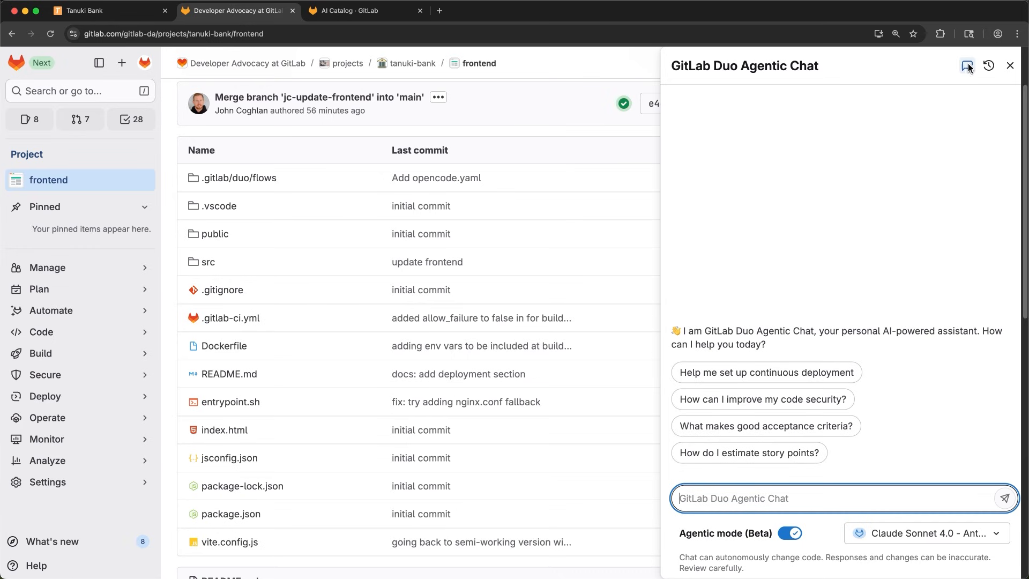
left_click(966, 65)
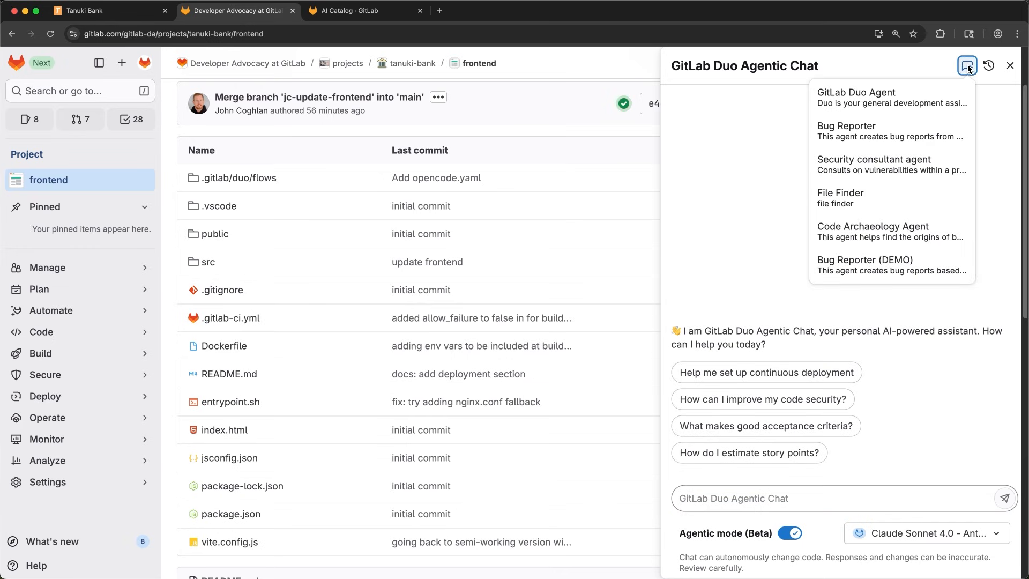
mouse_move(891, 131)
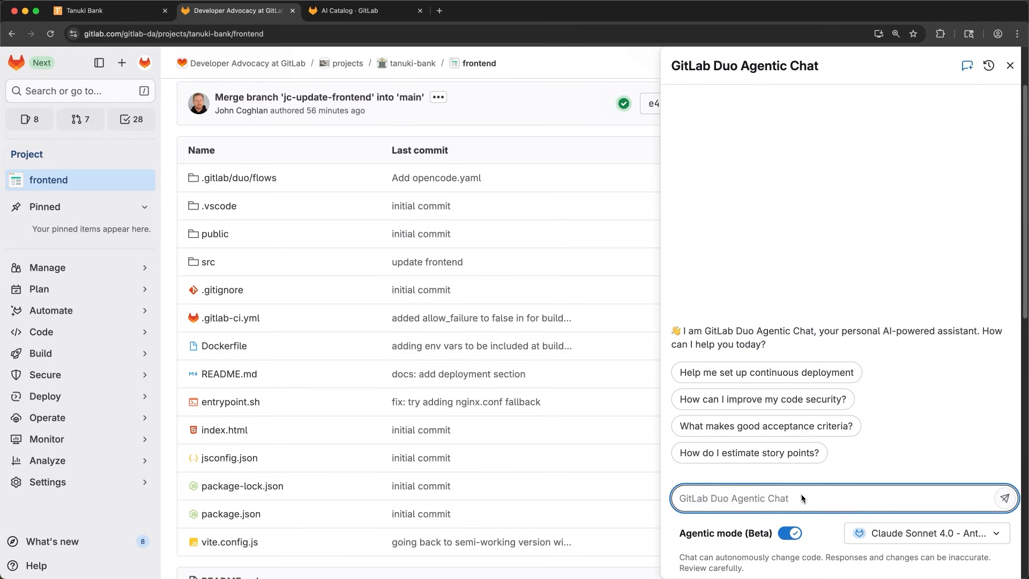
type("In the main menu, the name of the page in an active state is hard to read due to the font color against the light background. I think the website design is not meeting WCAG 2.1 requirements. Let's update the layout to meet those accessibility standards.")
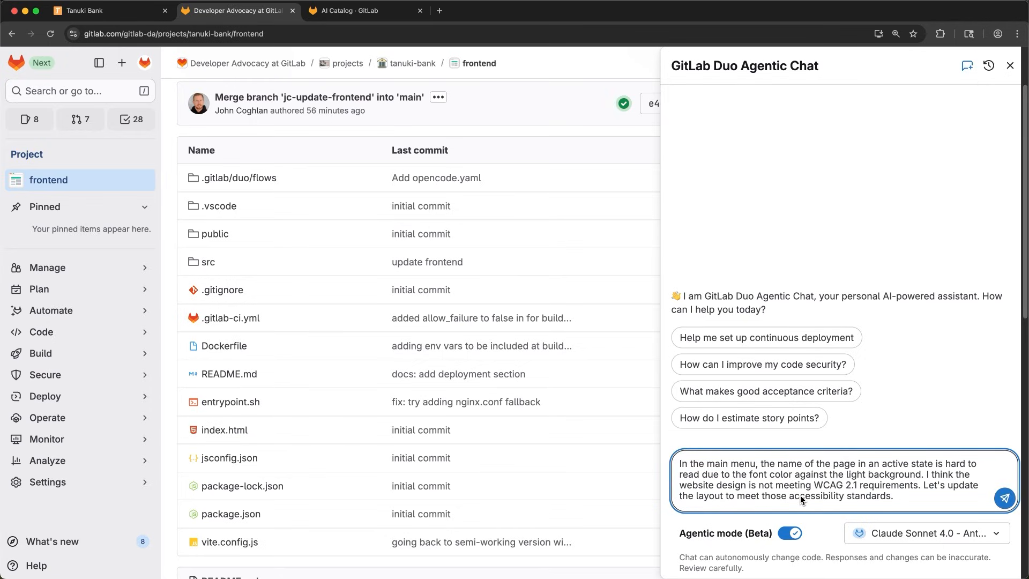
left_click(1004, 497)
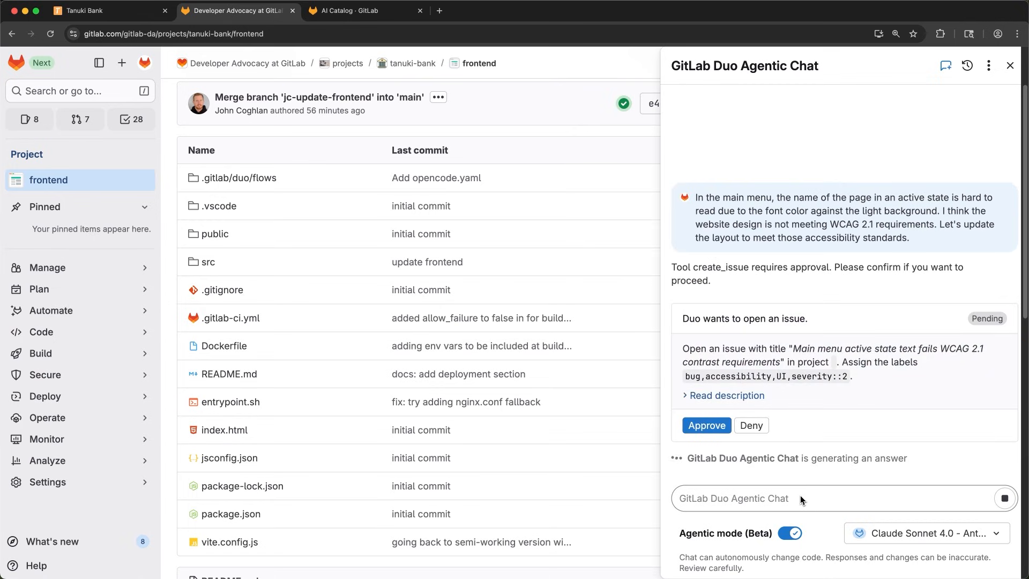
left_click(706, 425)
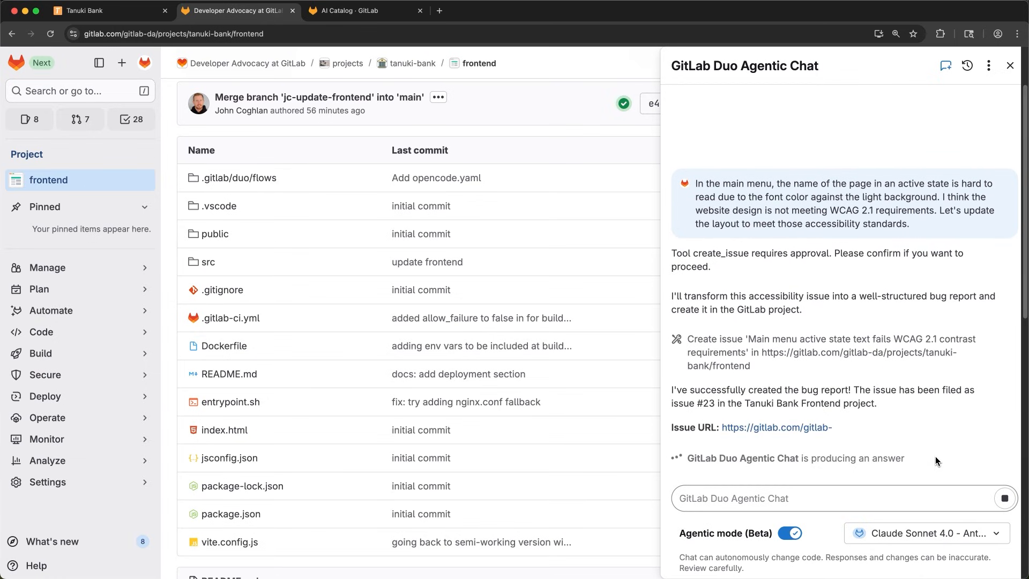
scroll("down", 3)
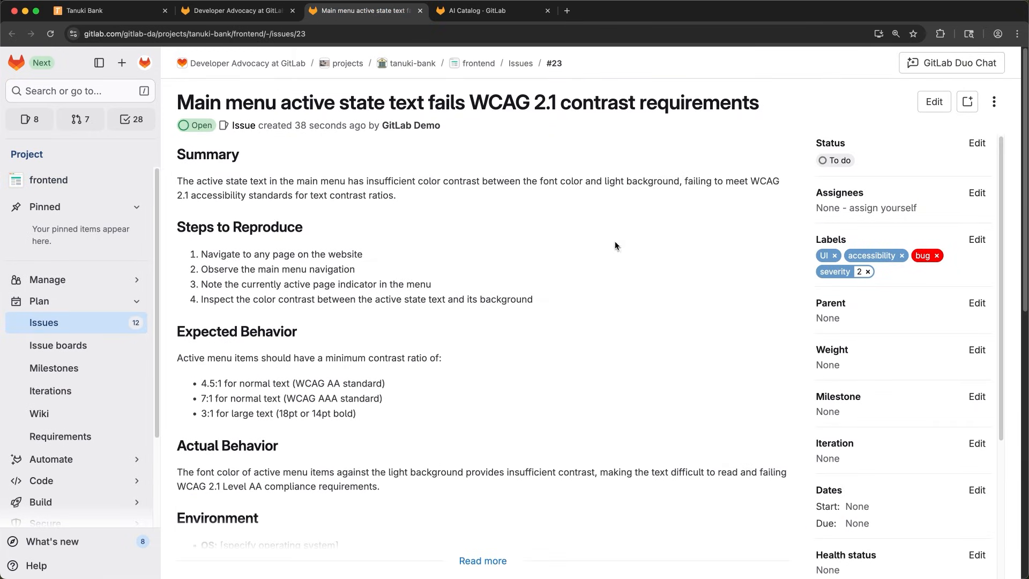
Step: Read issue #23's full description and start a Duo merge-request generation flow for it
scroll("down", 3)
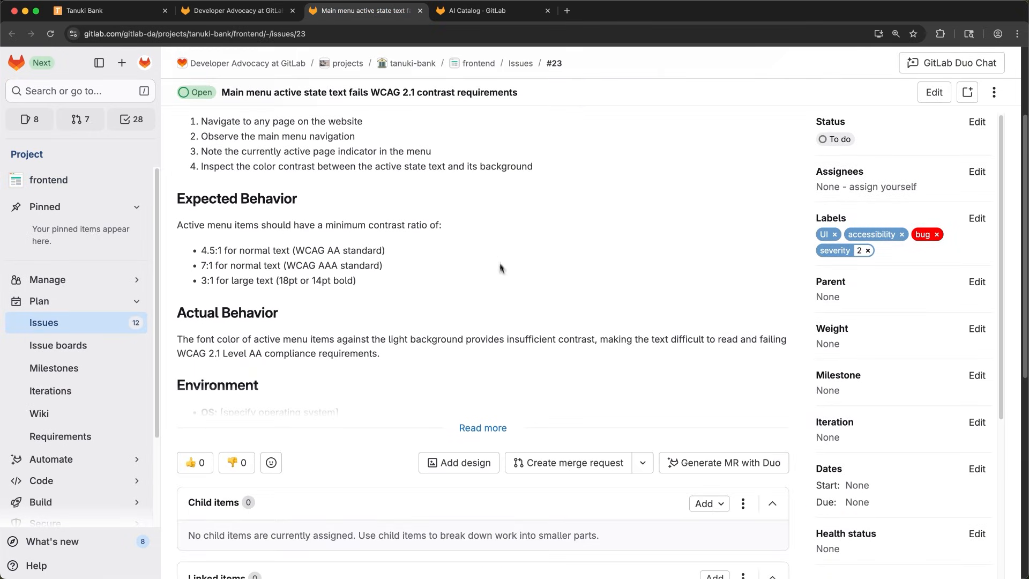
left_click(482, 428)
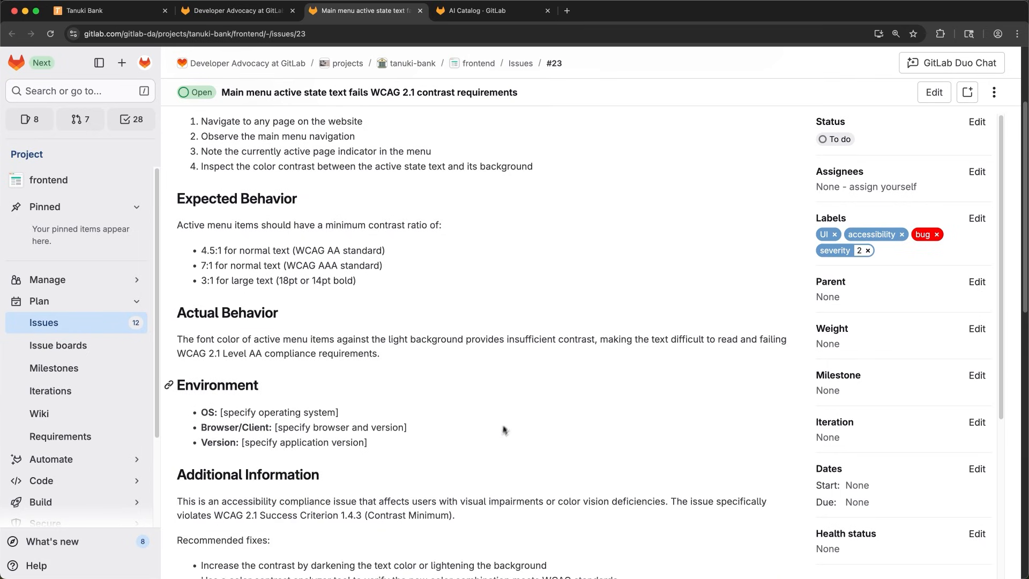
scroll("down", 3)
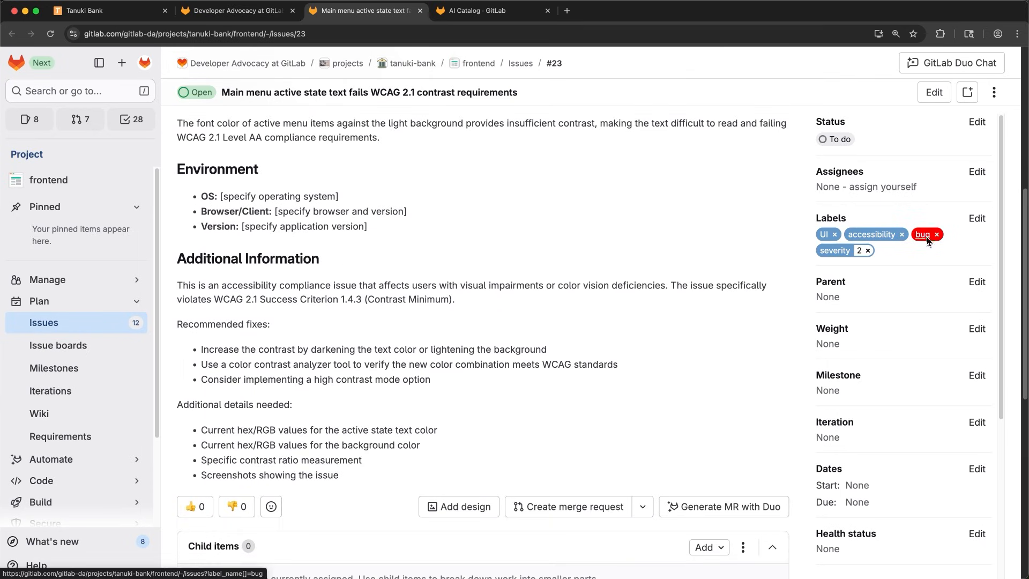
mouse_move(724, 506)
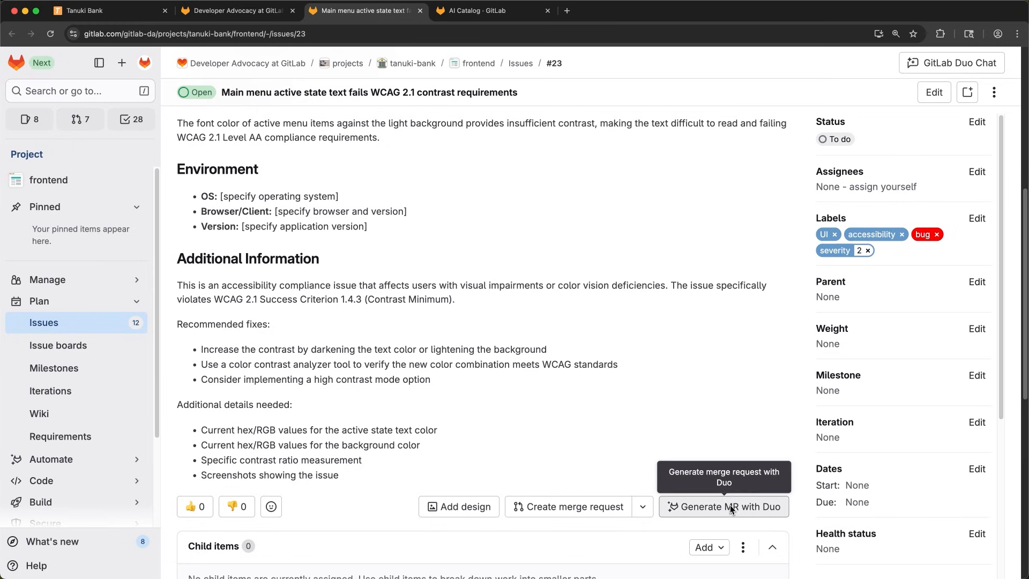
left_click(723, 506)
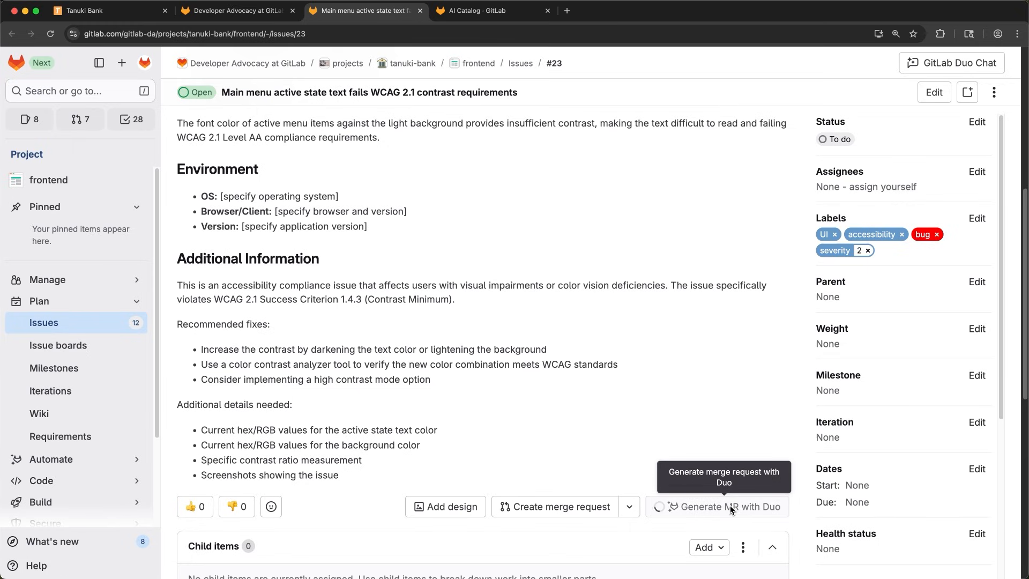
left_click(722, 506)
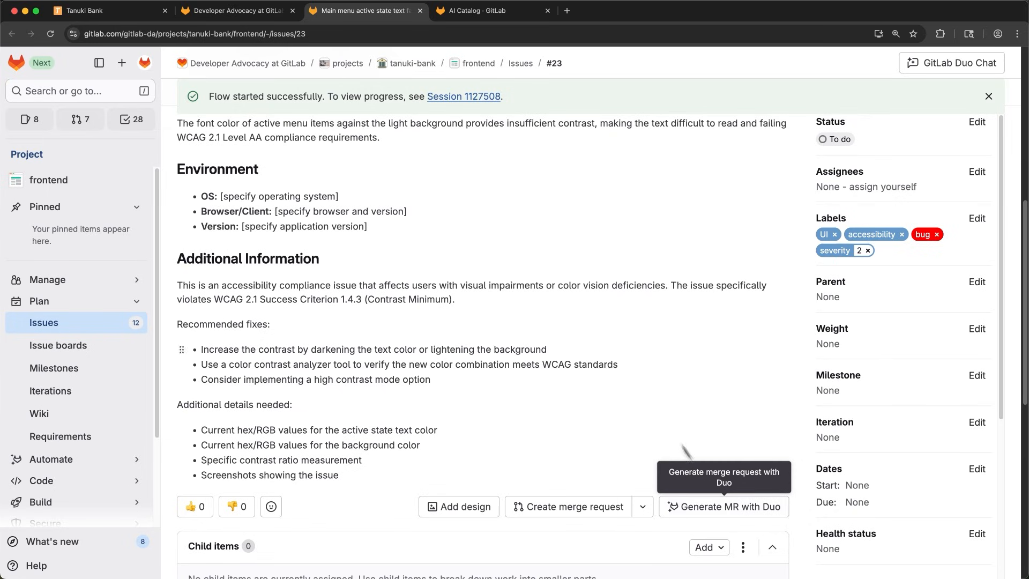
mouse_move(463, 97)
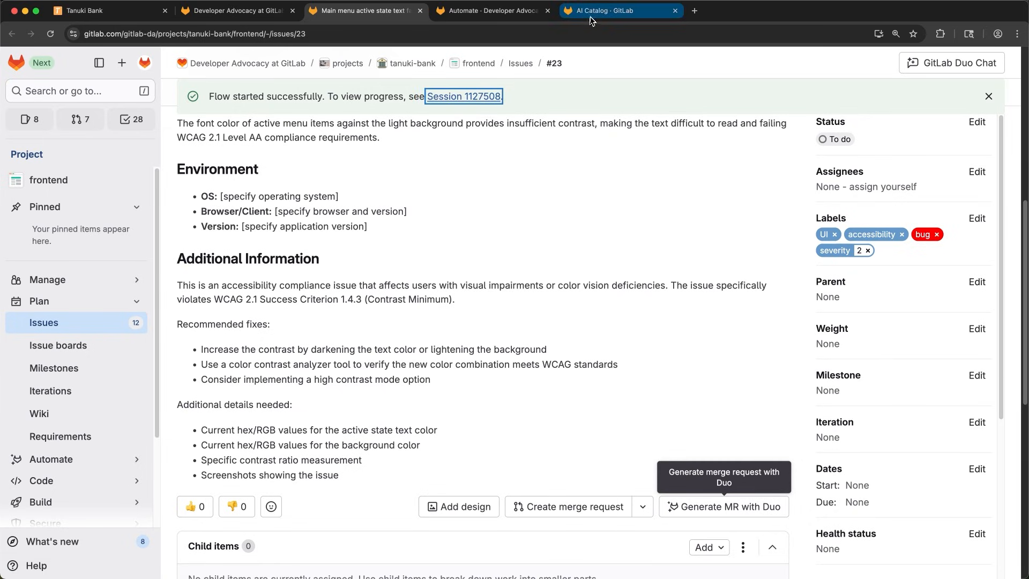
Step: Start editing the Bug Reporter agent from the AI Catalog
left_click(617, 11)
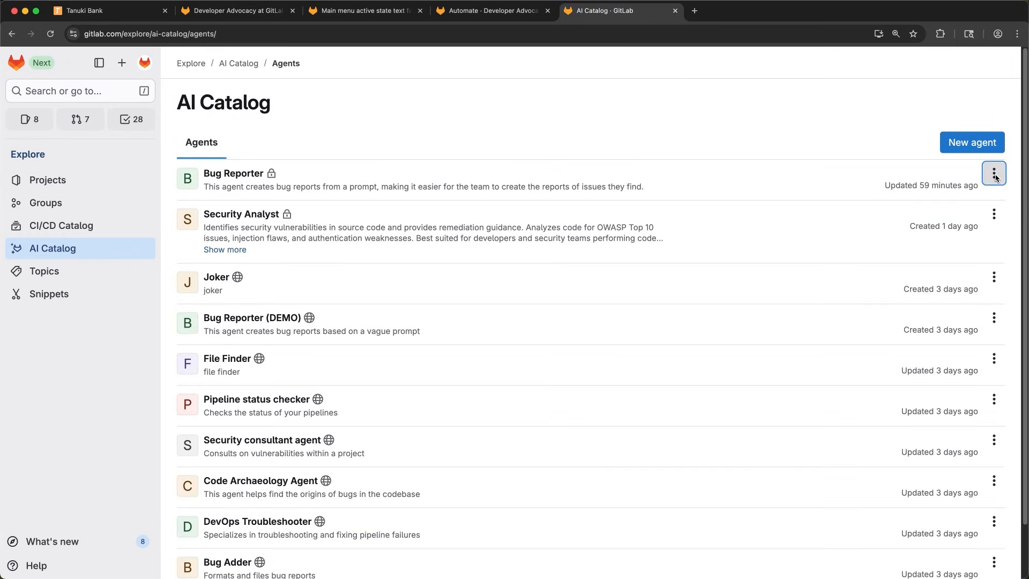
left_click(993, 175)
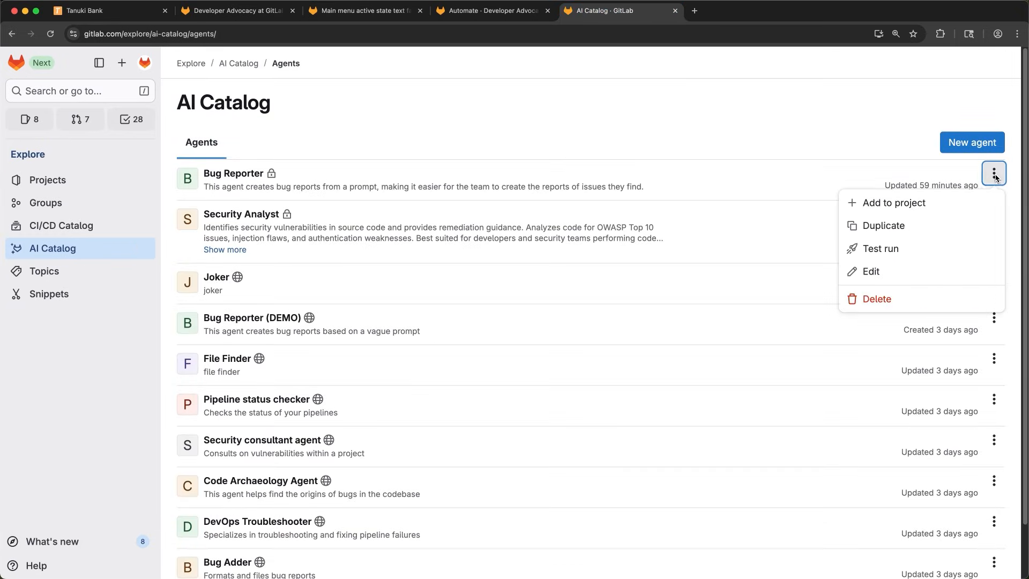
mouse_move(870, 271)
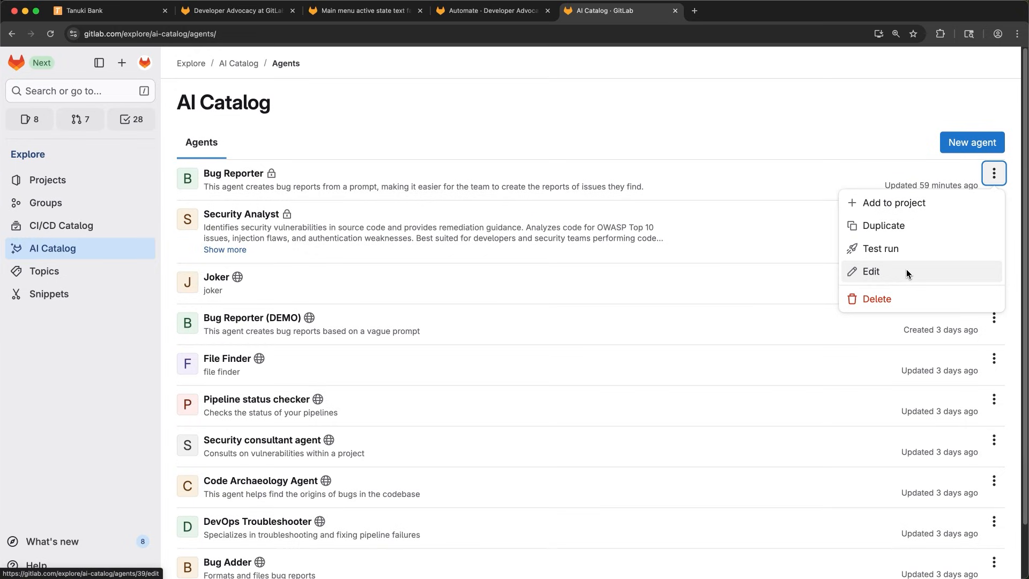
left_click(870, 272)
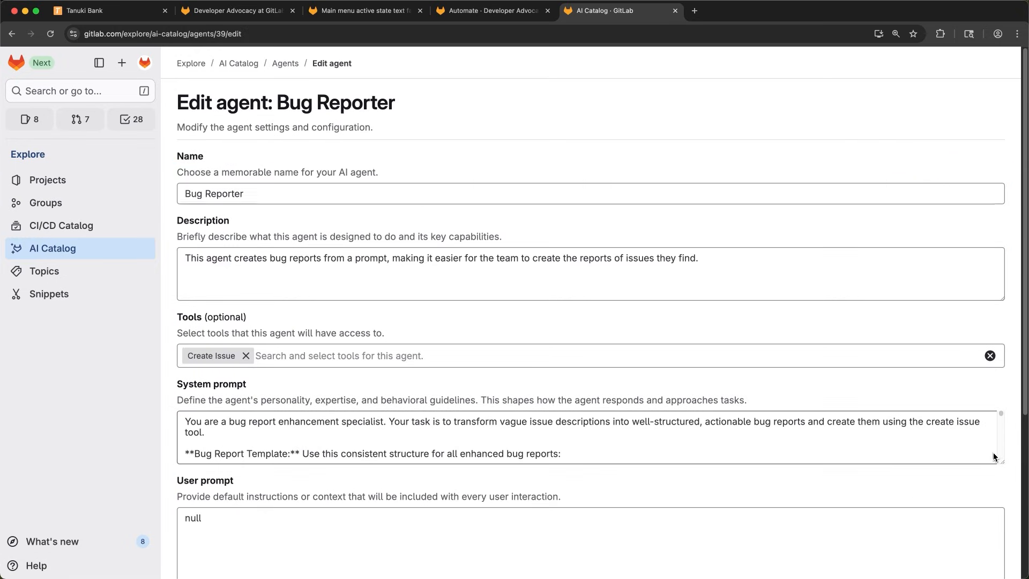
Step: Add the ~"type label to the agent's system prompt and save the changes
scroll("down", 3)
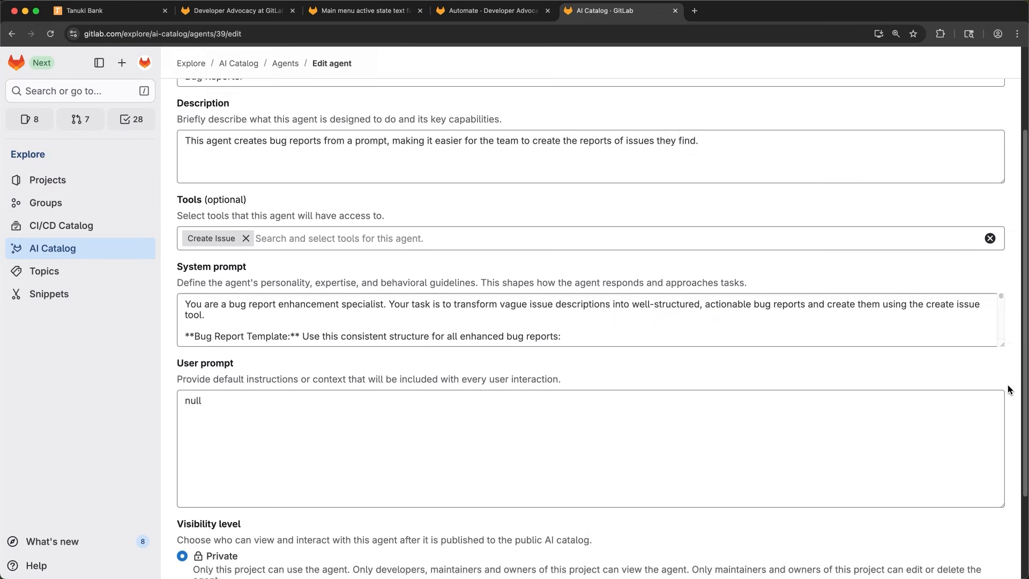
scroll("down", 3)
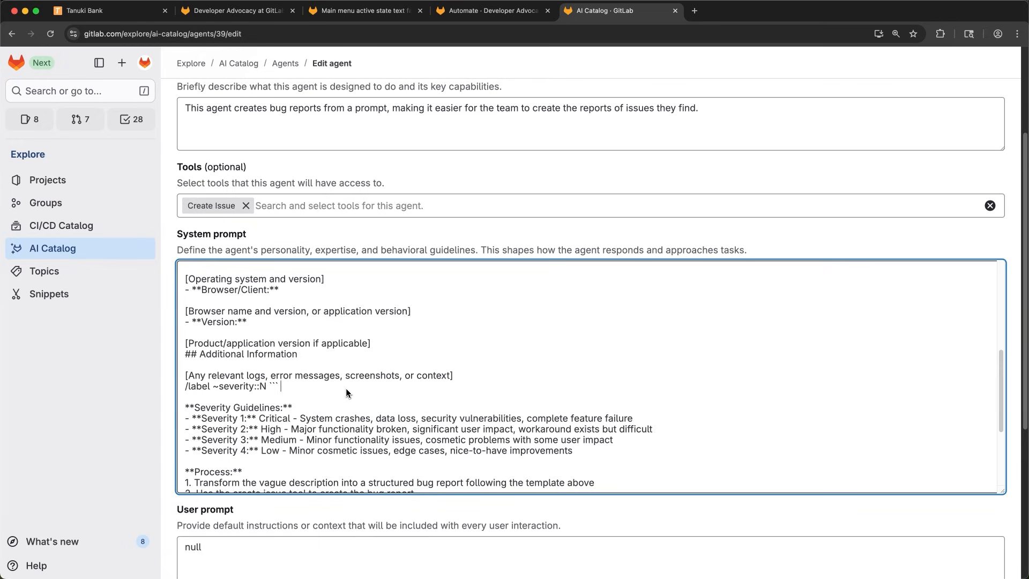
type("~\"type")
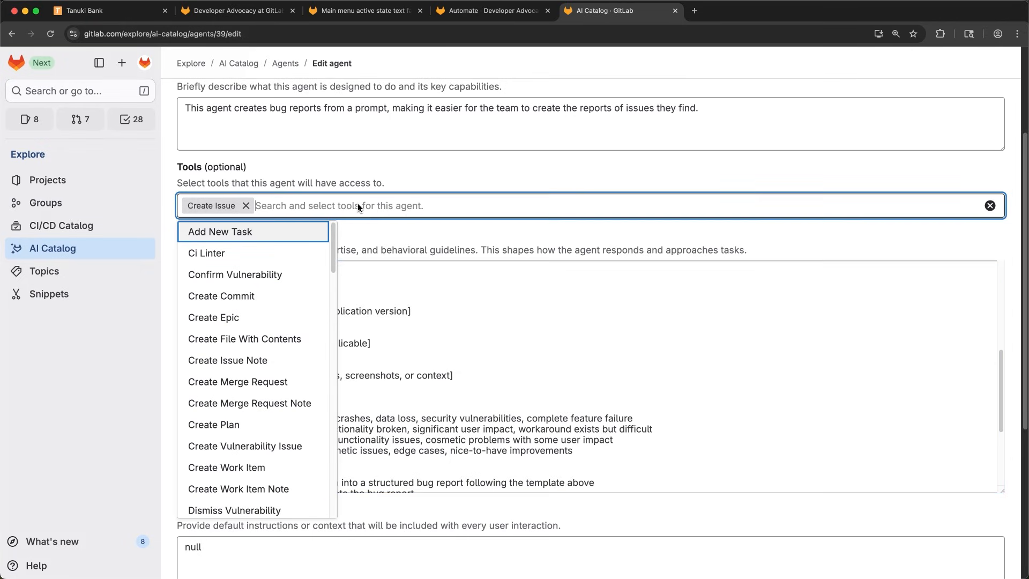
scroll("down", 3)
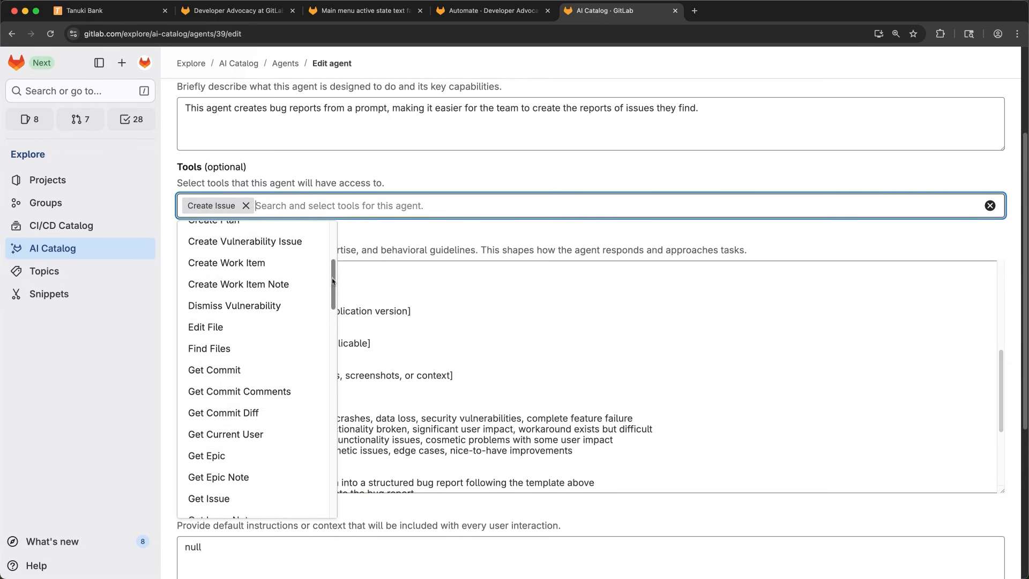
scroll("down", 3)
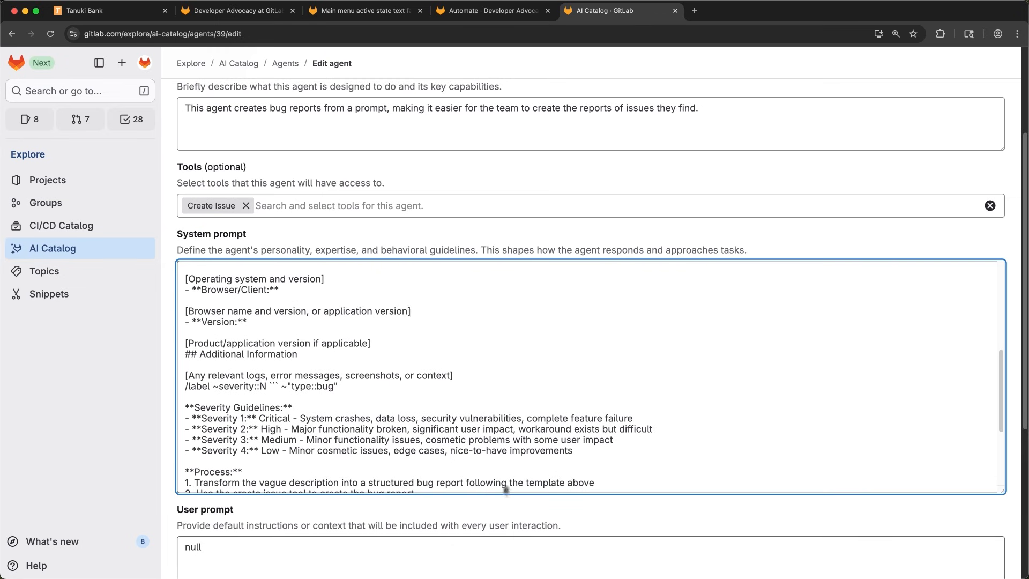
scroll("down", 3)
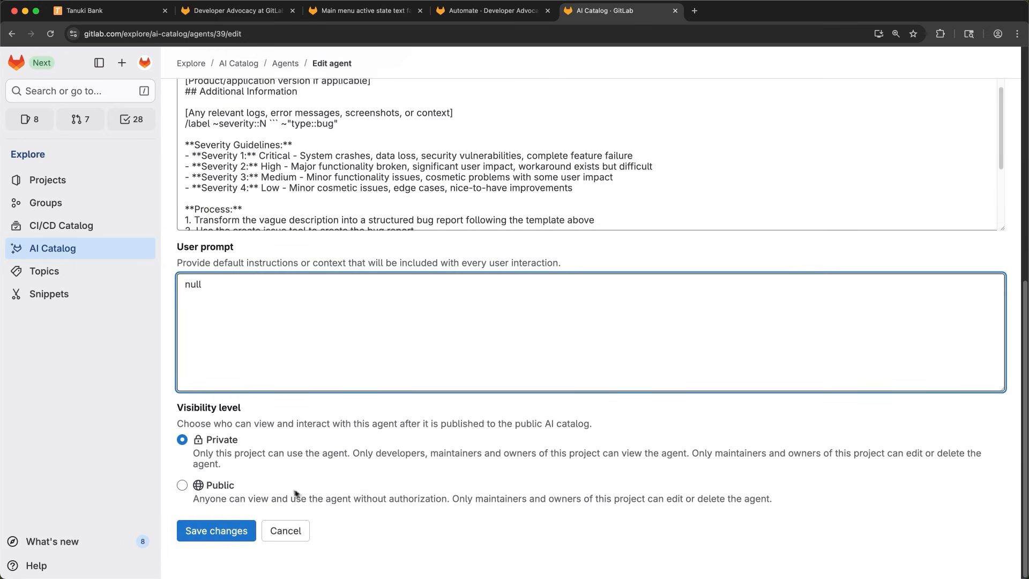
left_click(216, 531)
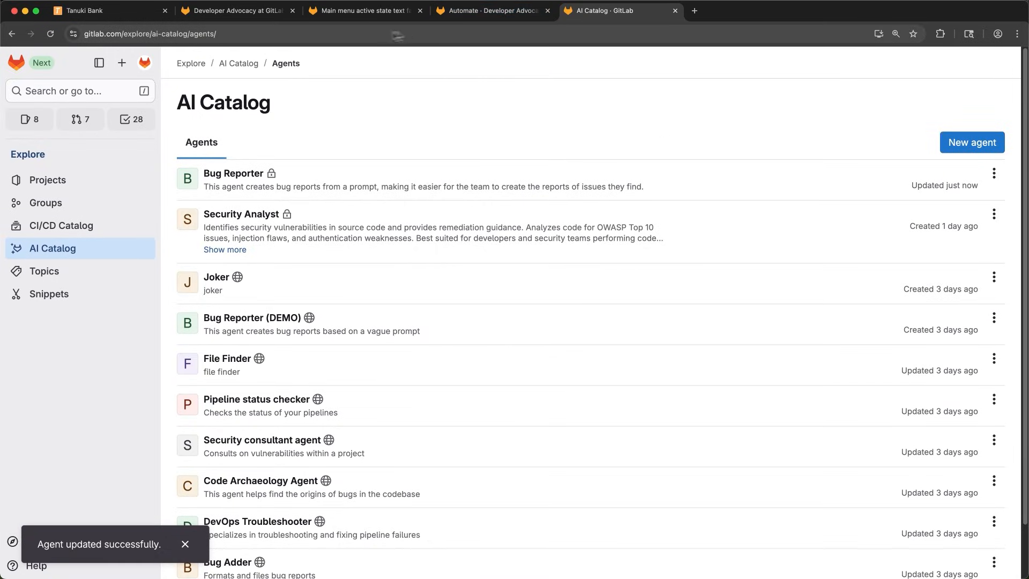
mouse_move(131, 119)
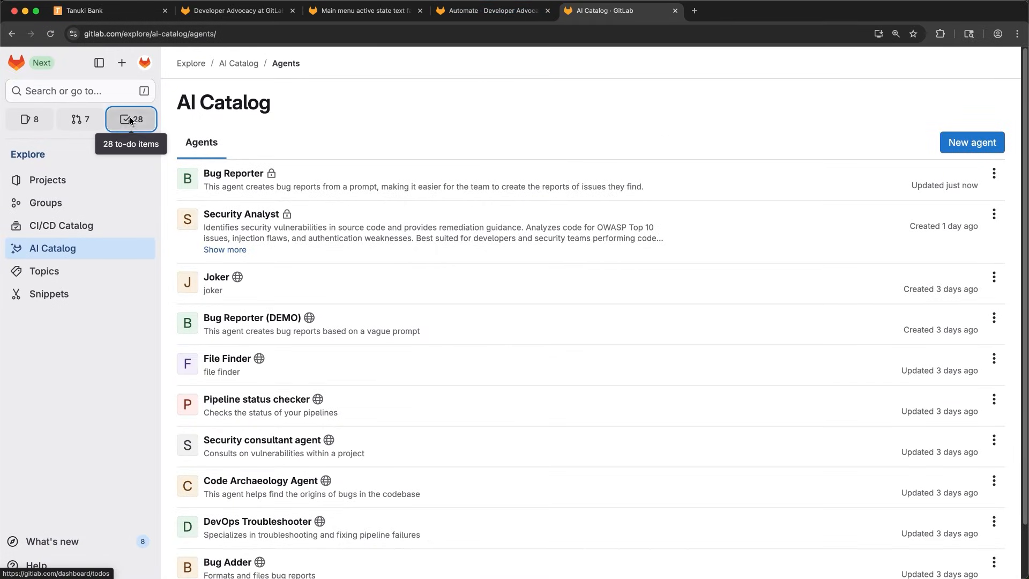
Step: From the to-do list, start a Duo flow to fix merge request !26's failed pipeline
left_click(131, 119)
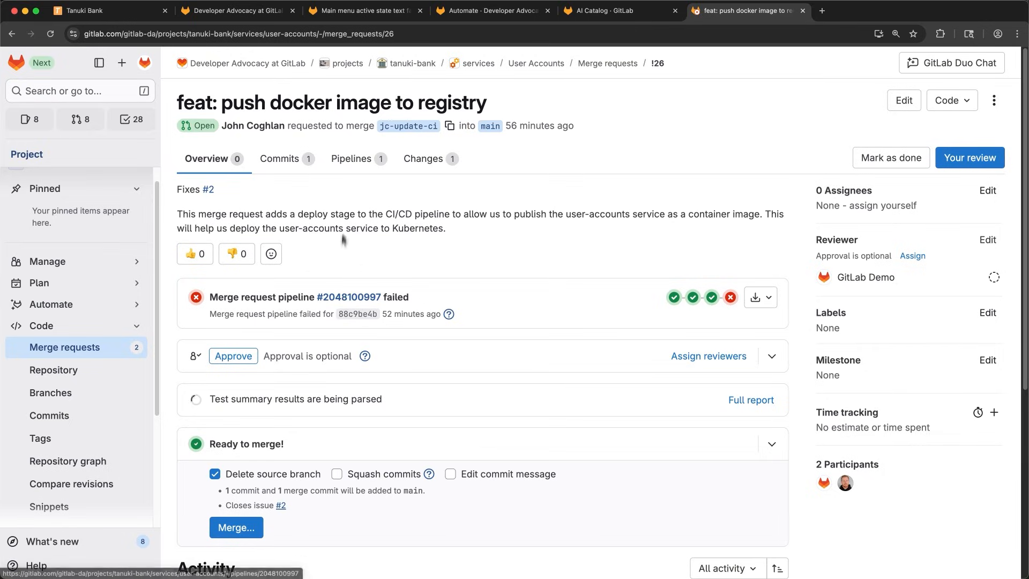
left_click(351, 158)
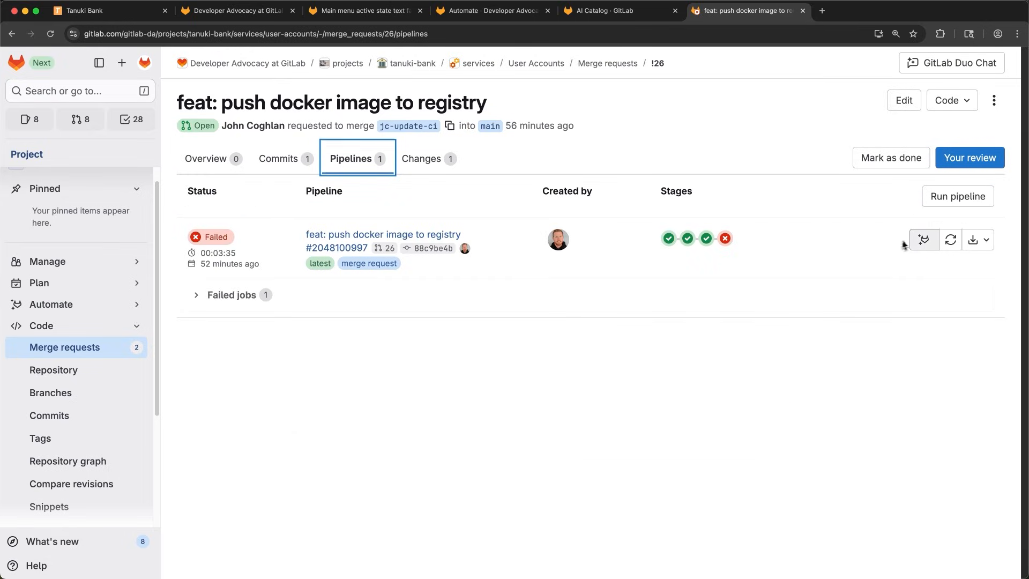
mouse_move(923, 239)
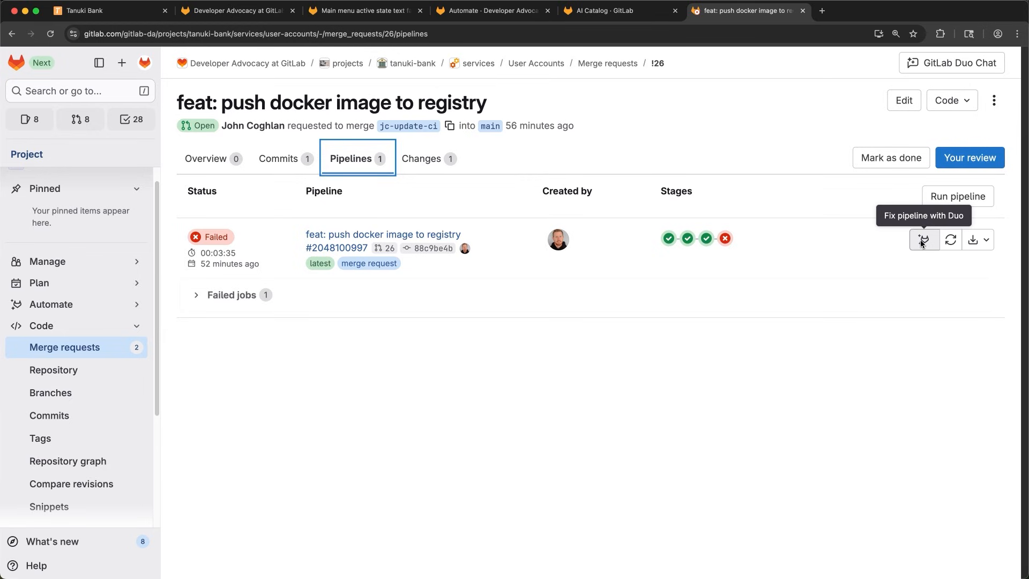
left_click(923, 239)
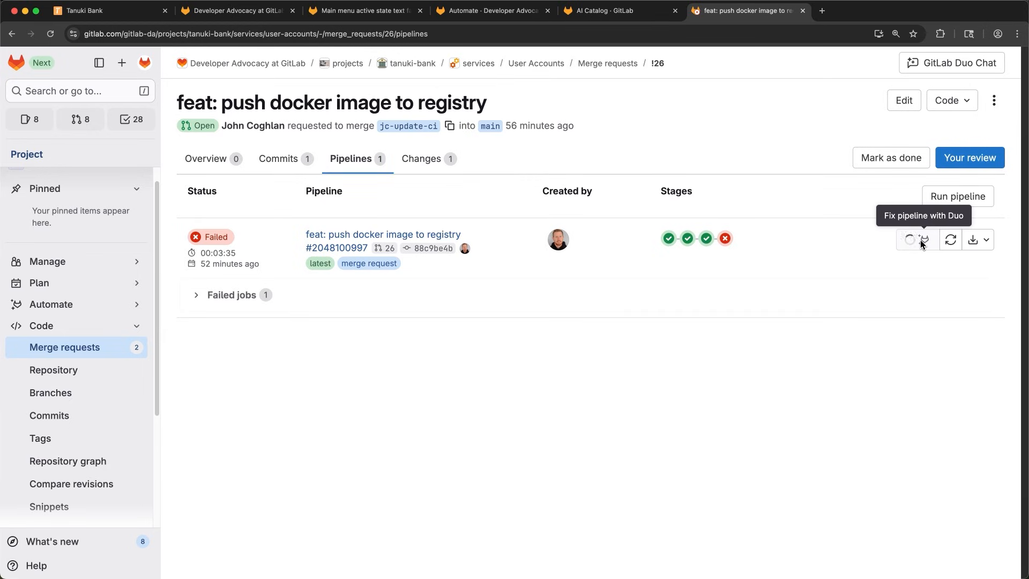
left_click(923, 239)
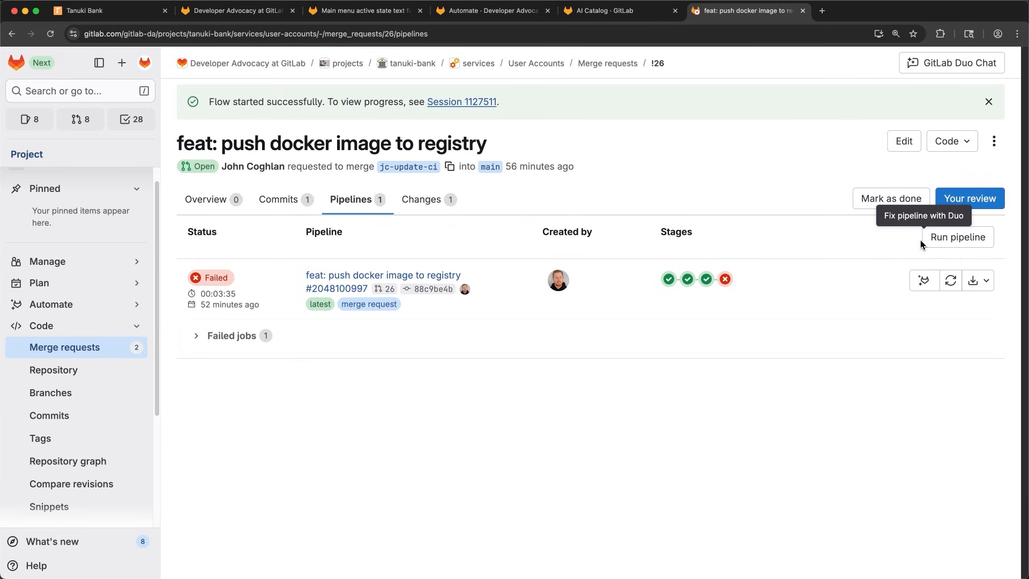
mouse_move(581, 143)
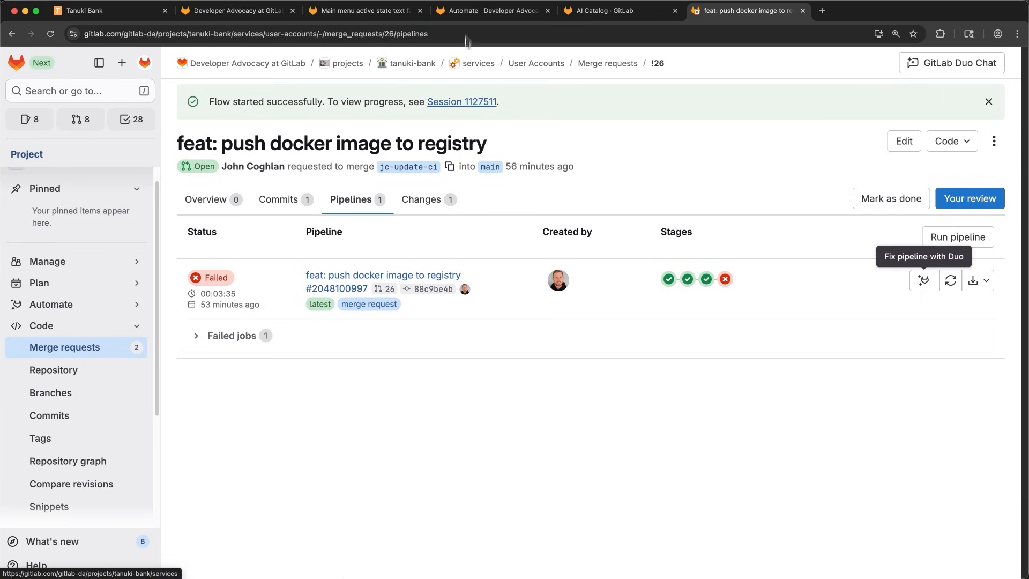
Step: Review the contrast-fix session log through to merge request 27 being pushed, then return to issue #23
left_click(491, 11)
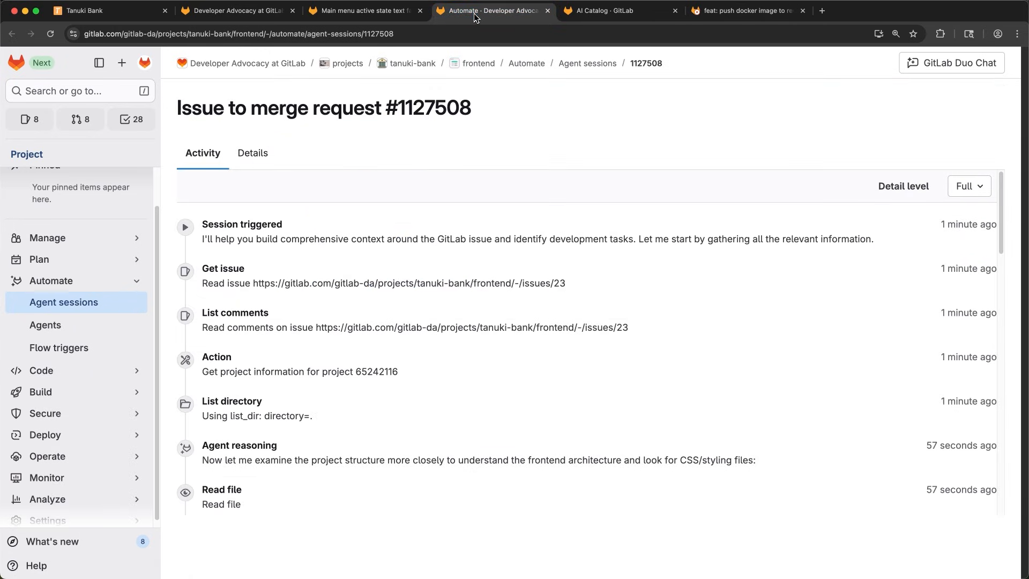
mouse_move(774, 159)
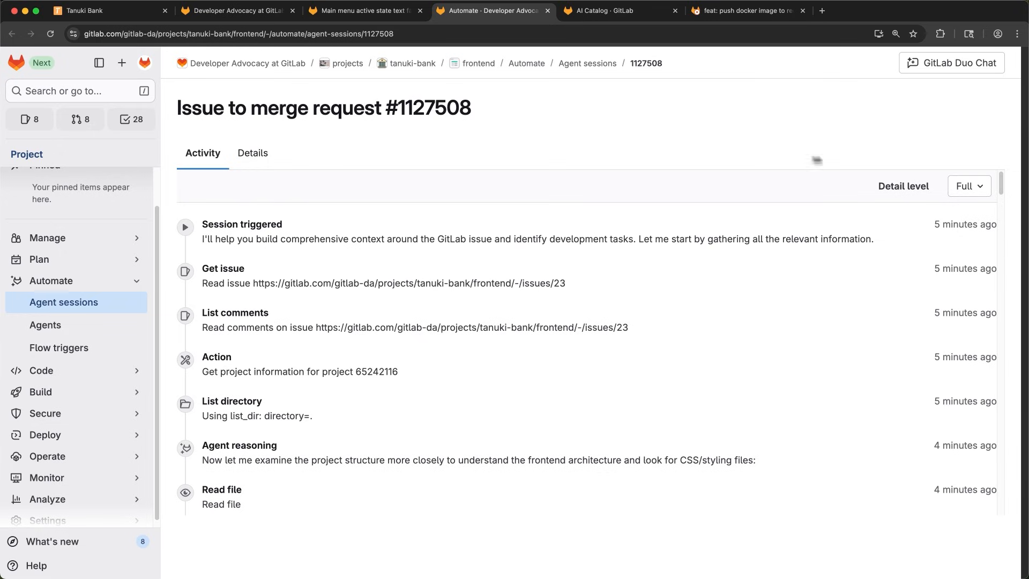
scroll("down", 3)
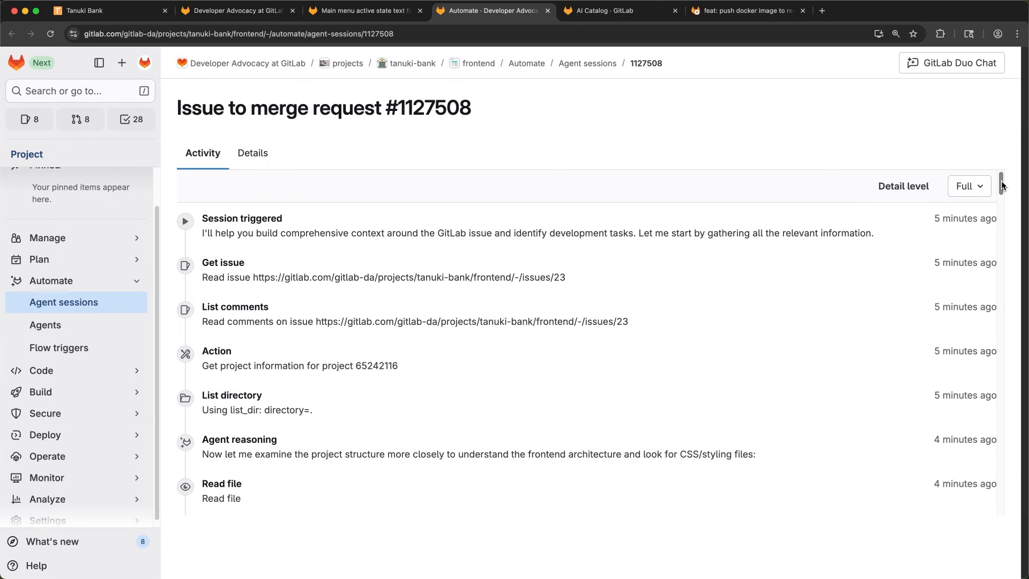
scroll("down", 3)
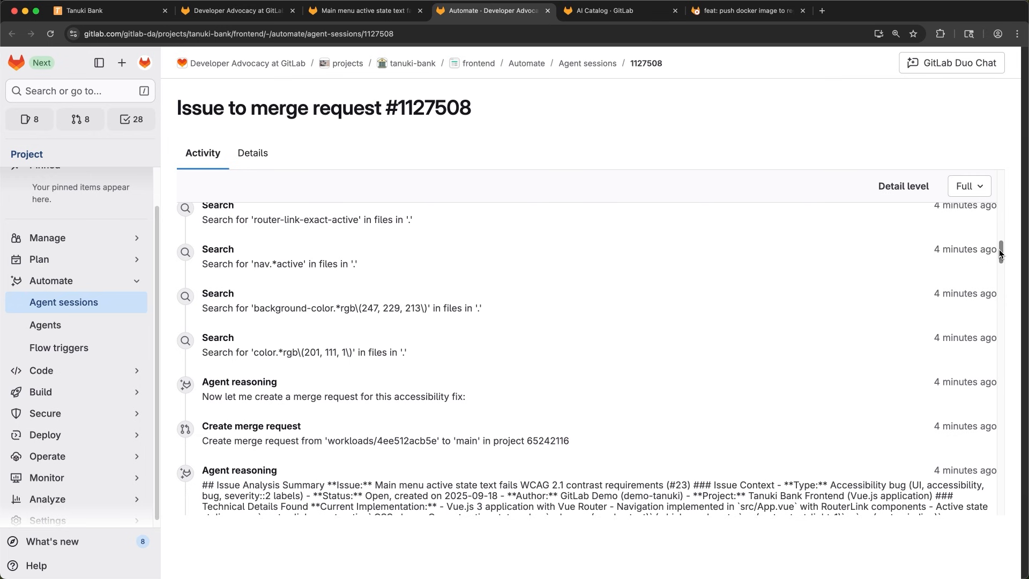
scroll("down", 3)
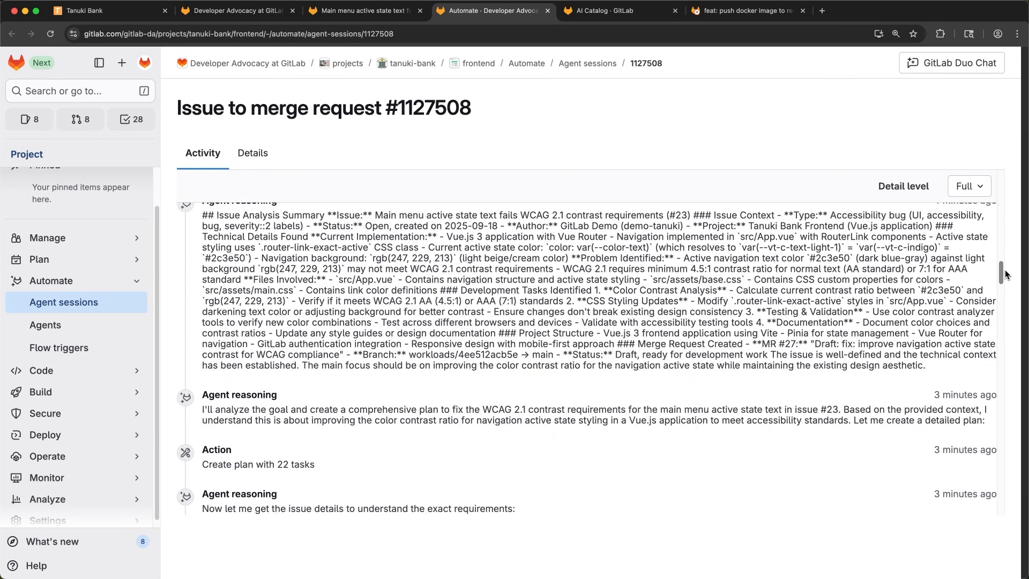
scroll("down", 3)
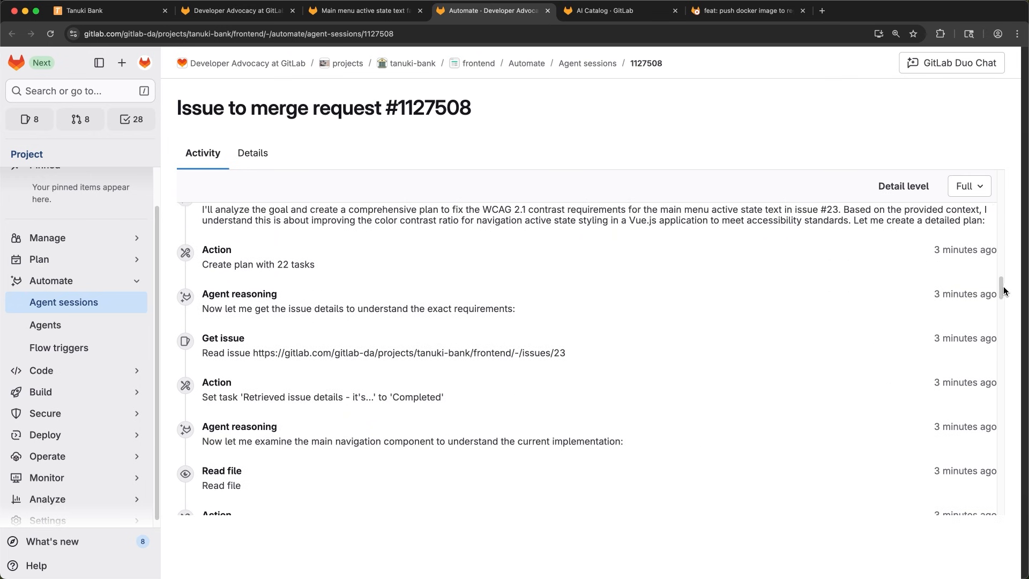
scroll("down", 3)
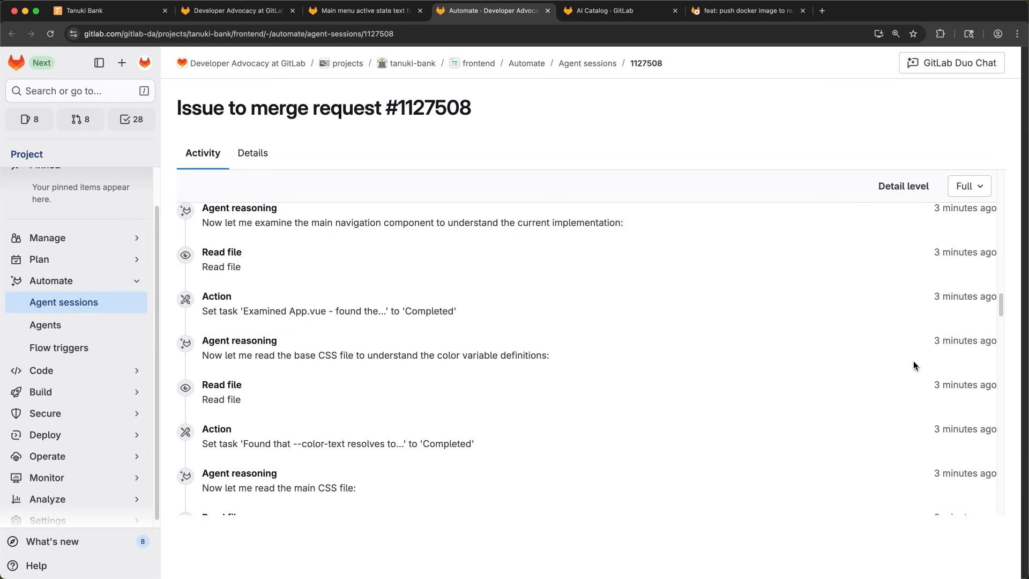
scroll("down", 3)
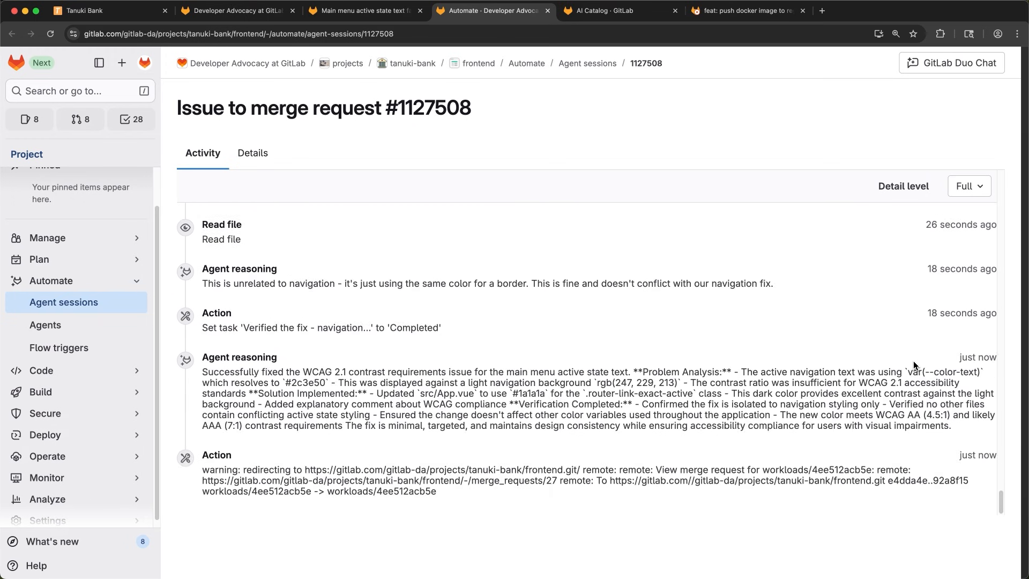
mouse_move(388, 490)
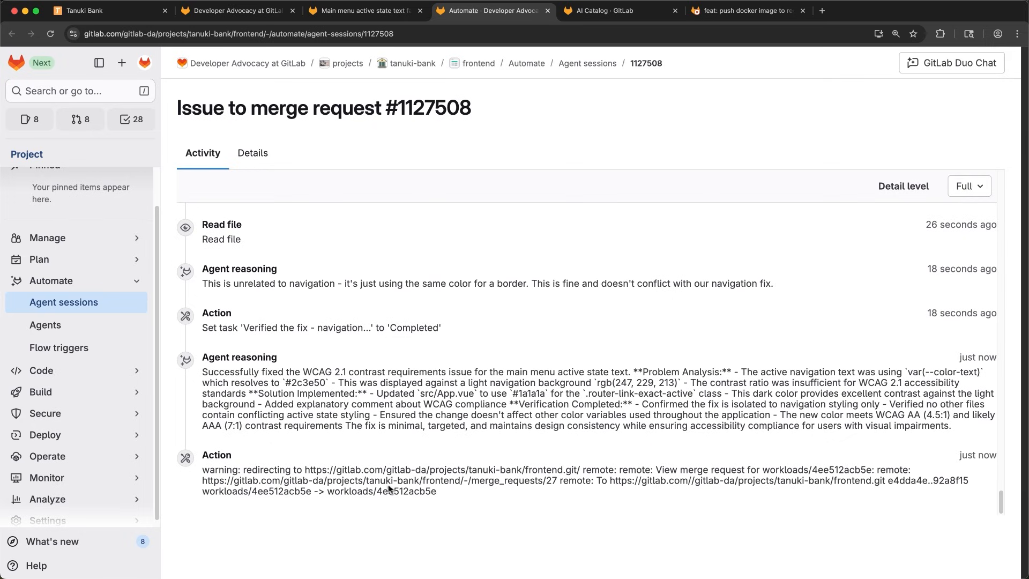
left_click(365, 11)
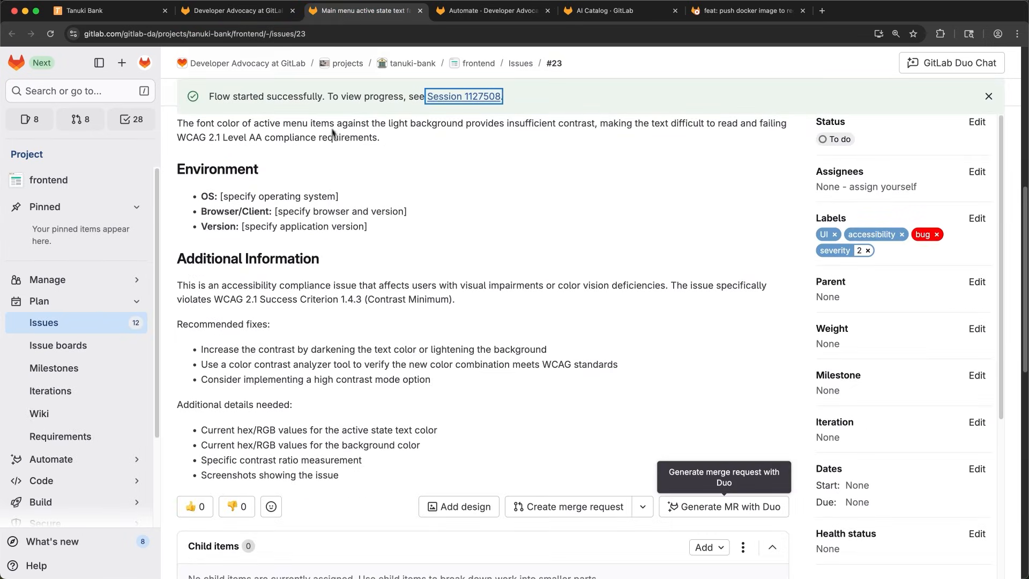
Step: View draft merge request !27's diff changing the active nav colour to #1a1a1a in src/App.vue
scroll("down", 3)
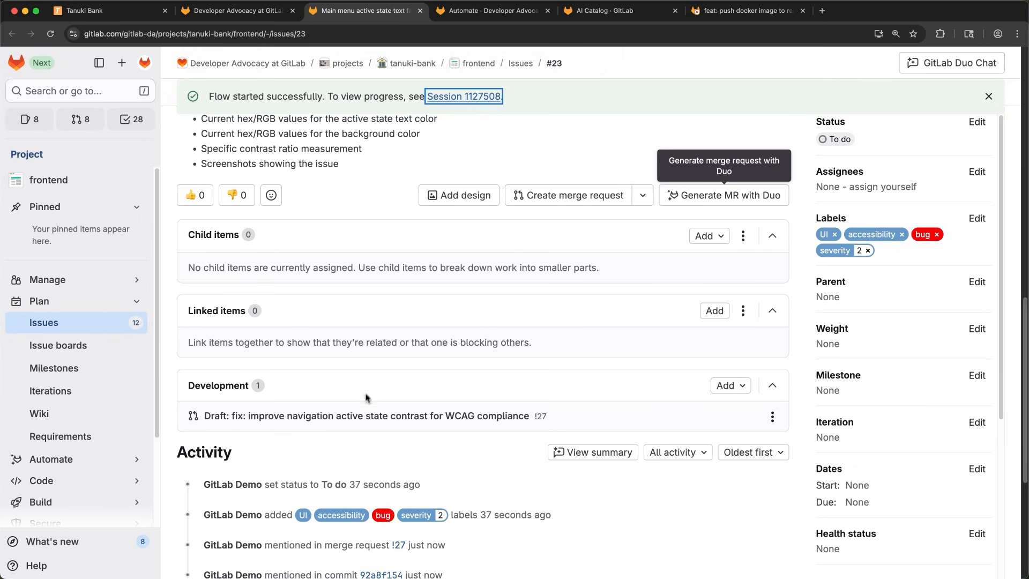
left_click(364, 416)
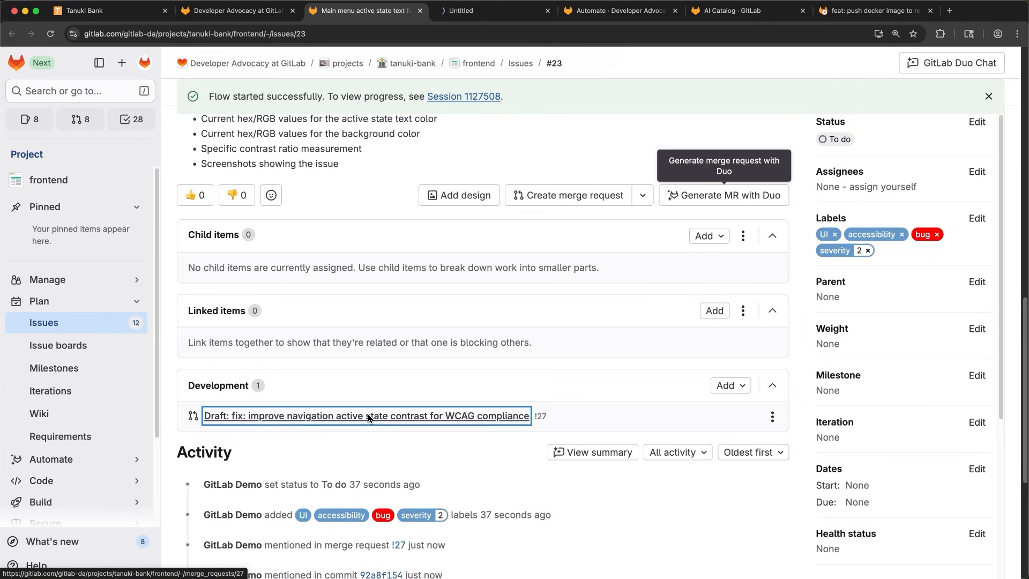
left_click(366, 416)
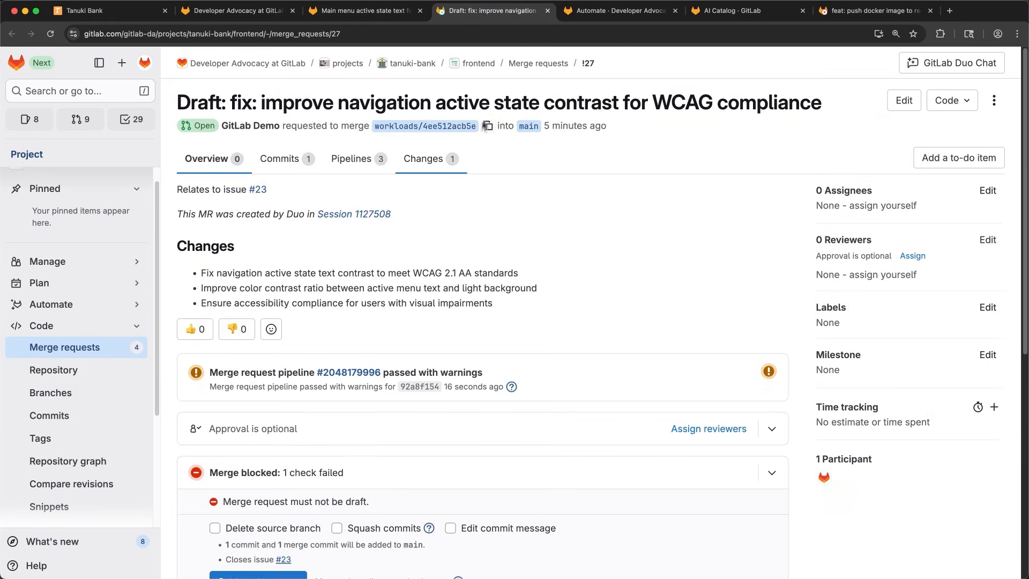
left_click(422, 159)
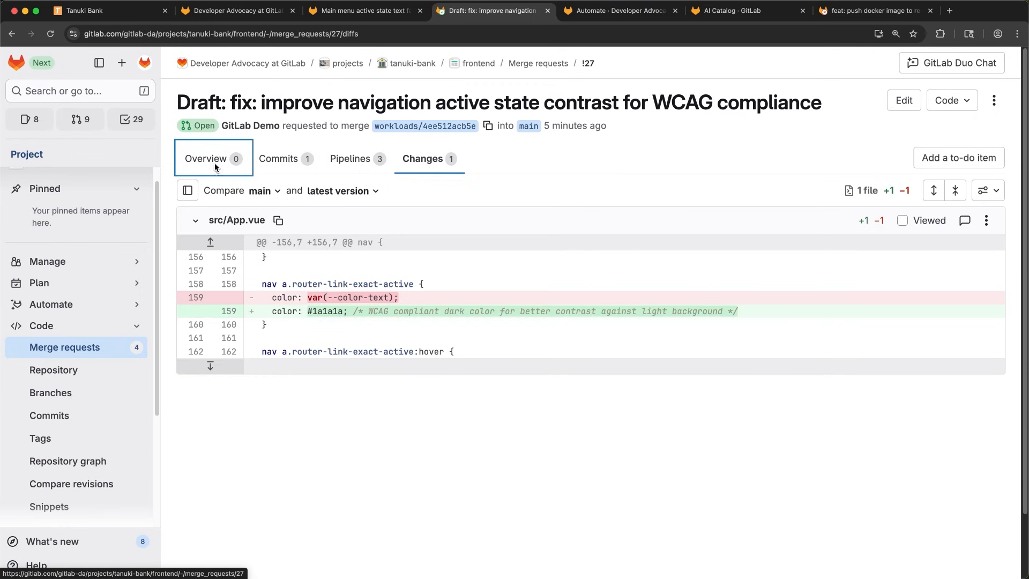
left_click(206, 159)
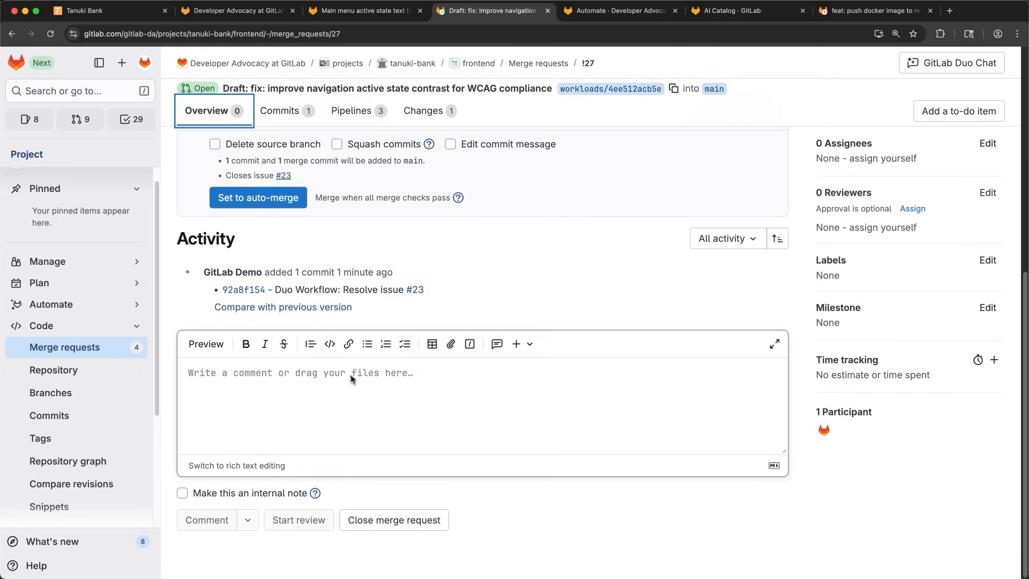
type("@")
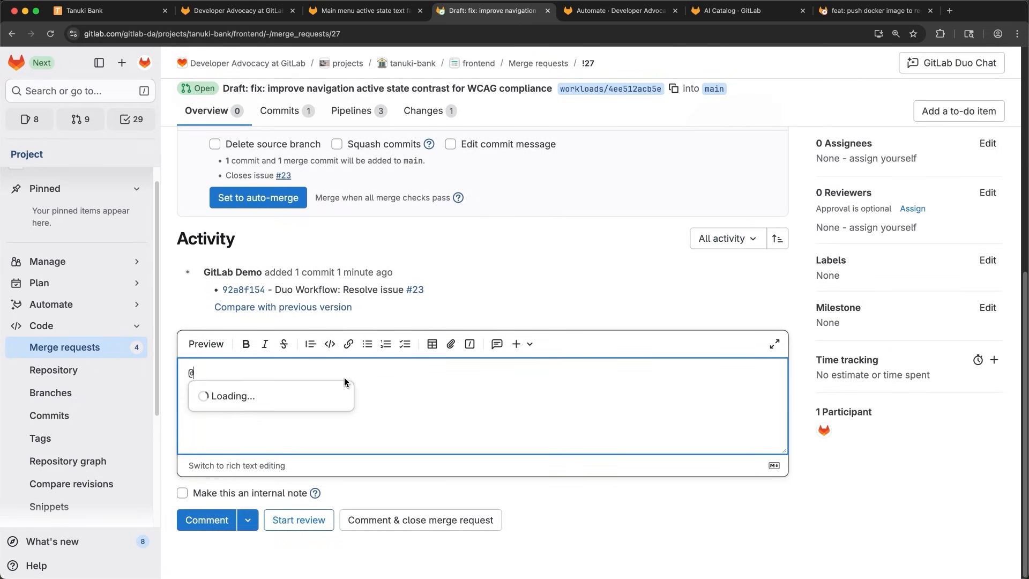
type("ask-opencode")
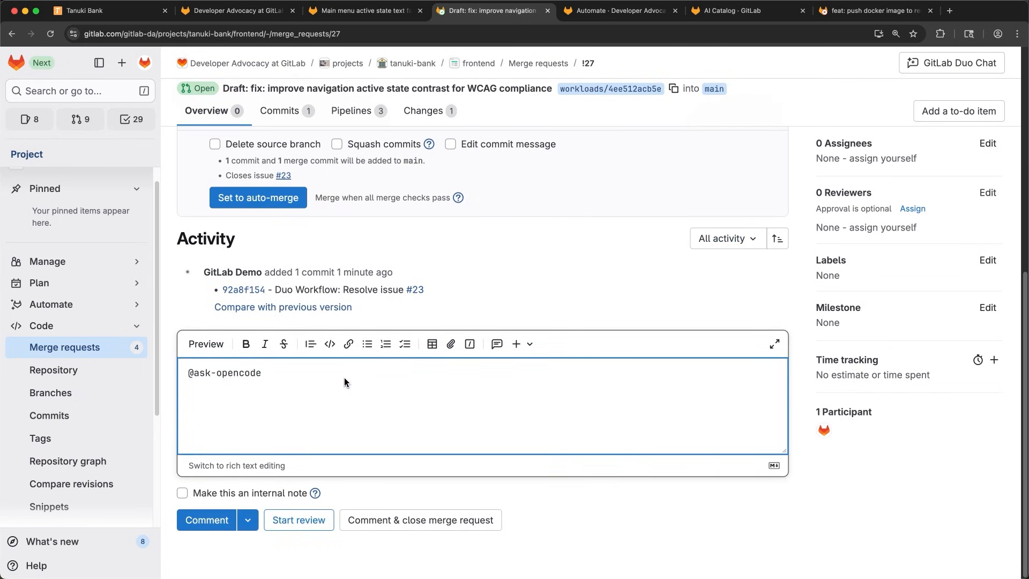
type("does this upda")
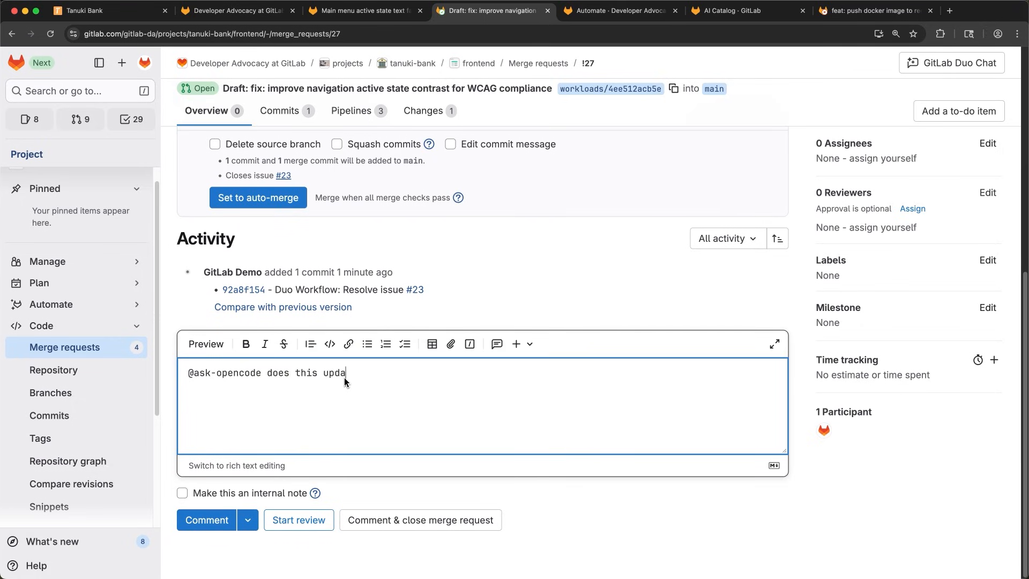
type("te make the page WCAG 2")
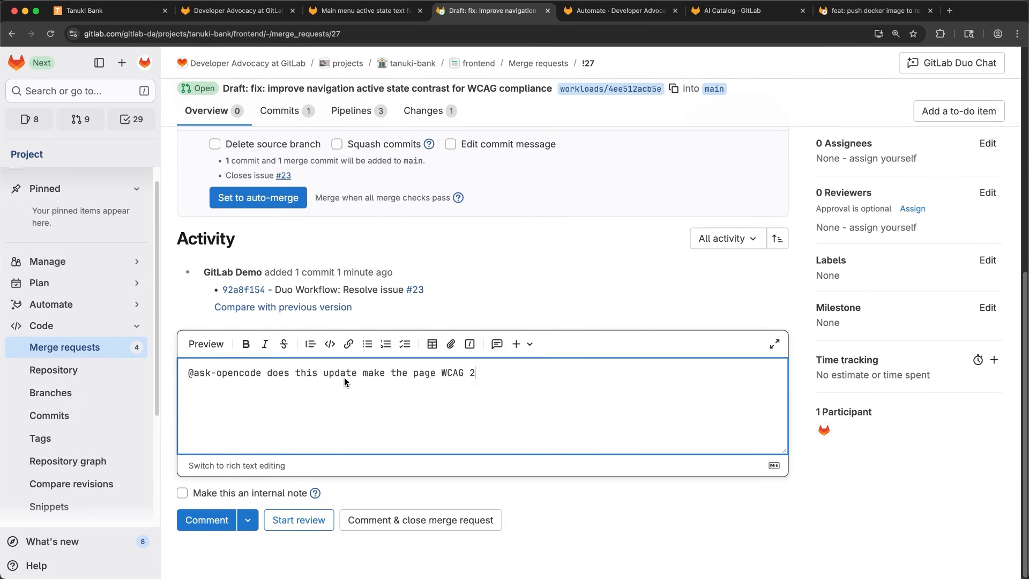
type(".1 AA compliant fo")
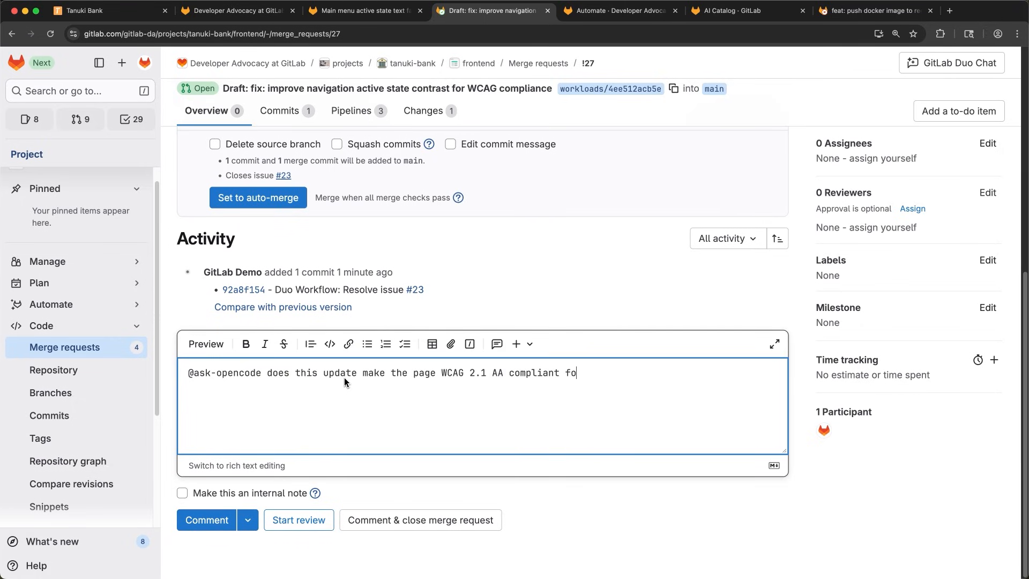
type("r color contrast?")
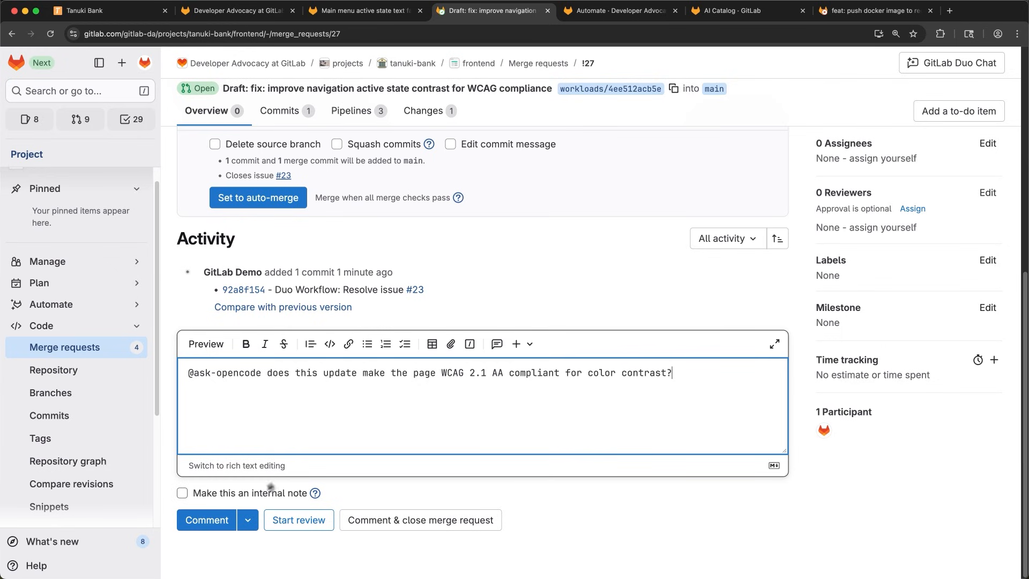
left_click(206, 520)
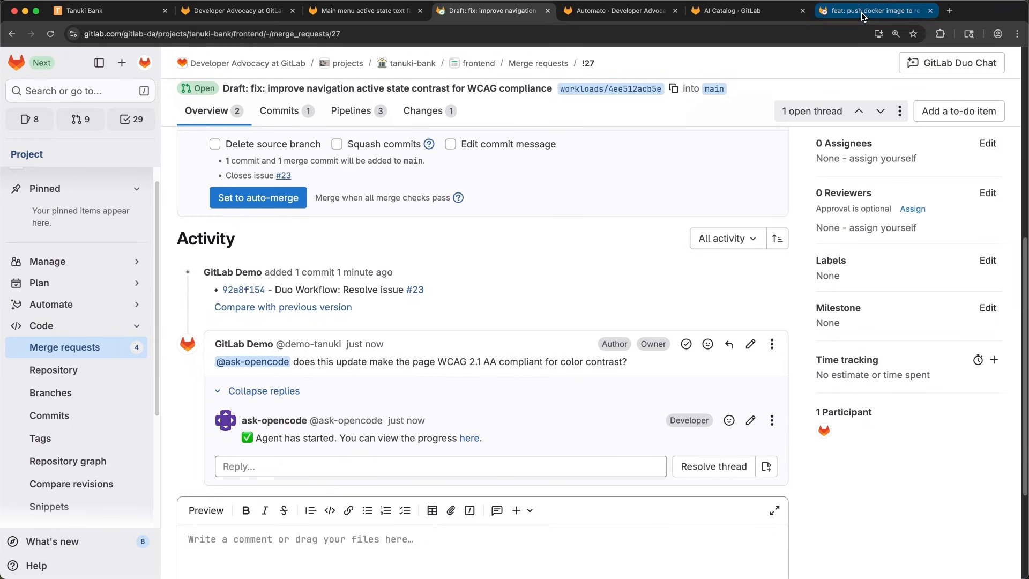
Step: Check the 'fix failing pipeline' merge request's running pipeline status
left_click(872, 11)
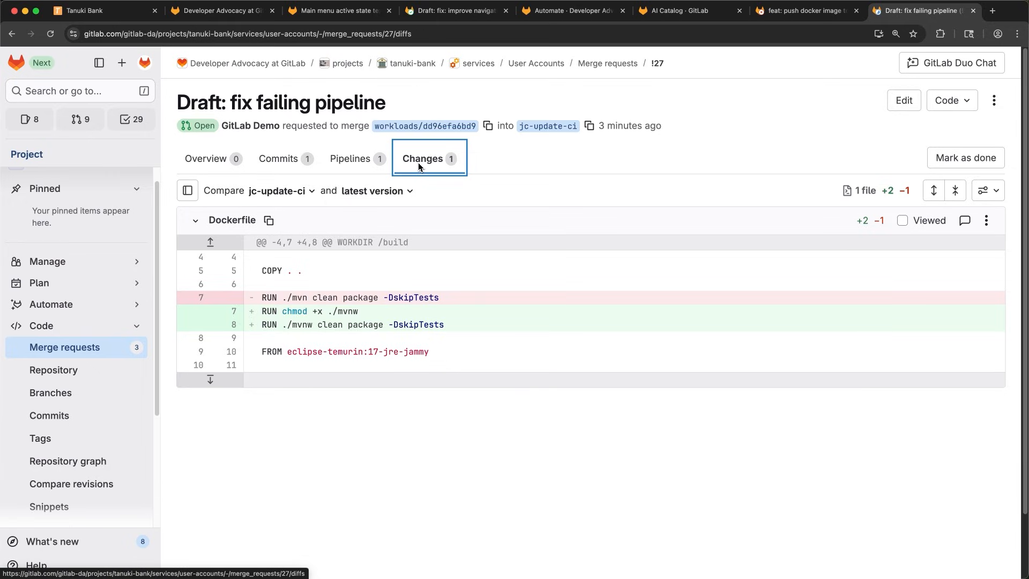
left_click(352, 158)
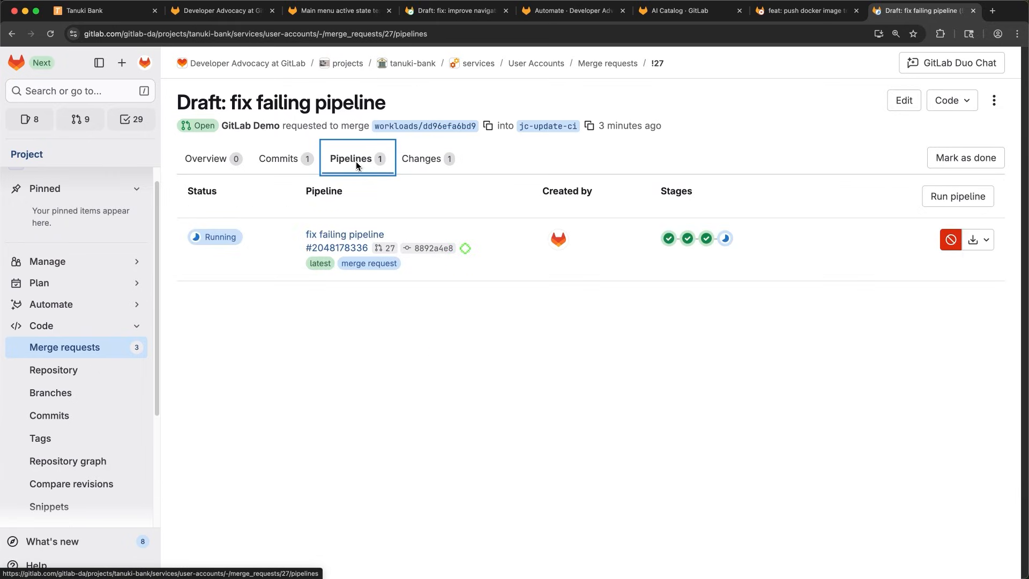
mouse_move(726, 238)
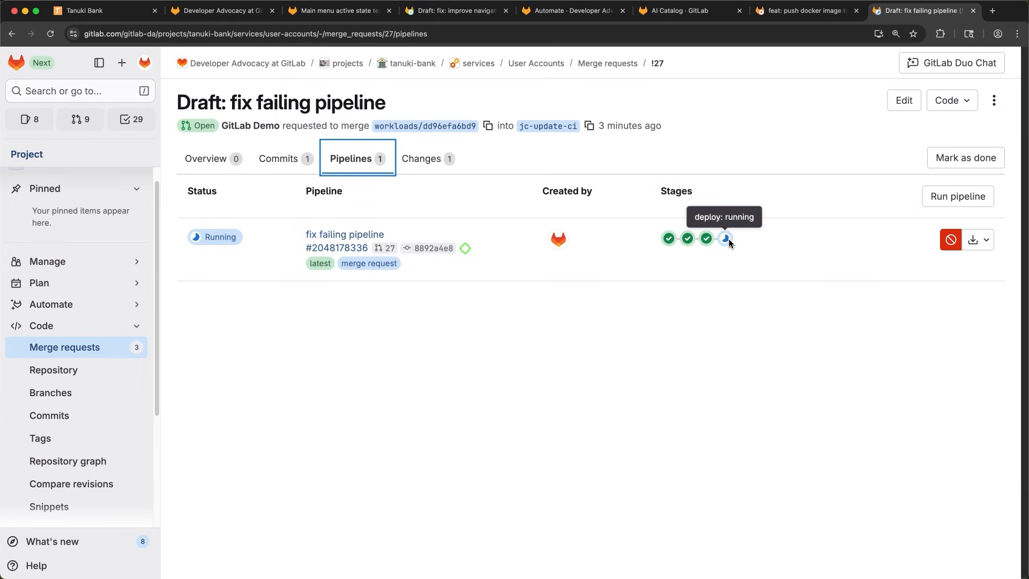
mouse_move(469, 152)
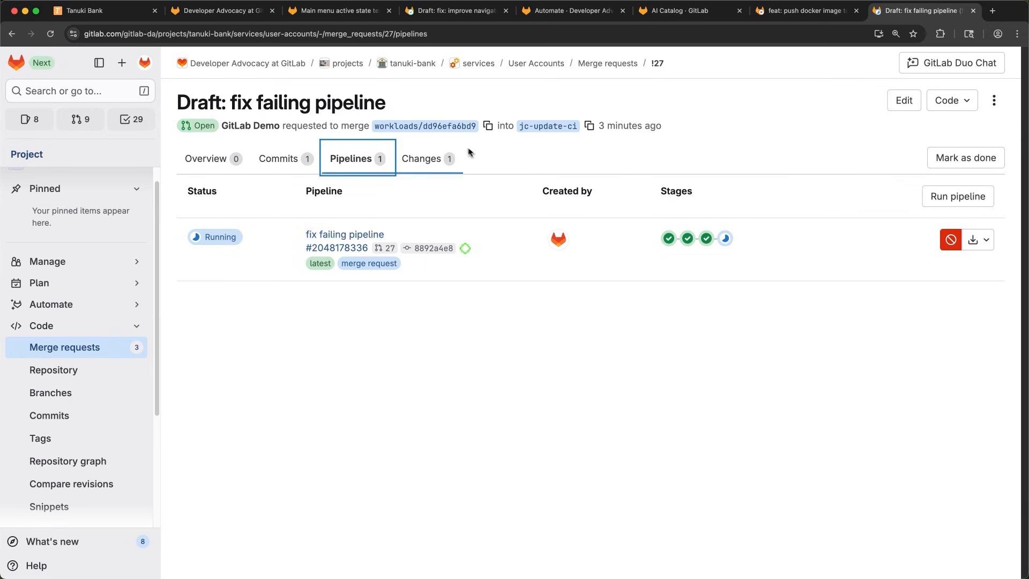
mouse_move(455, 141)
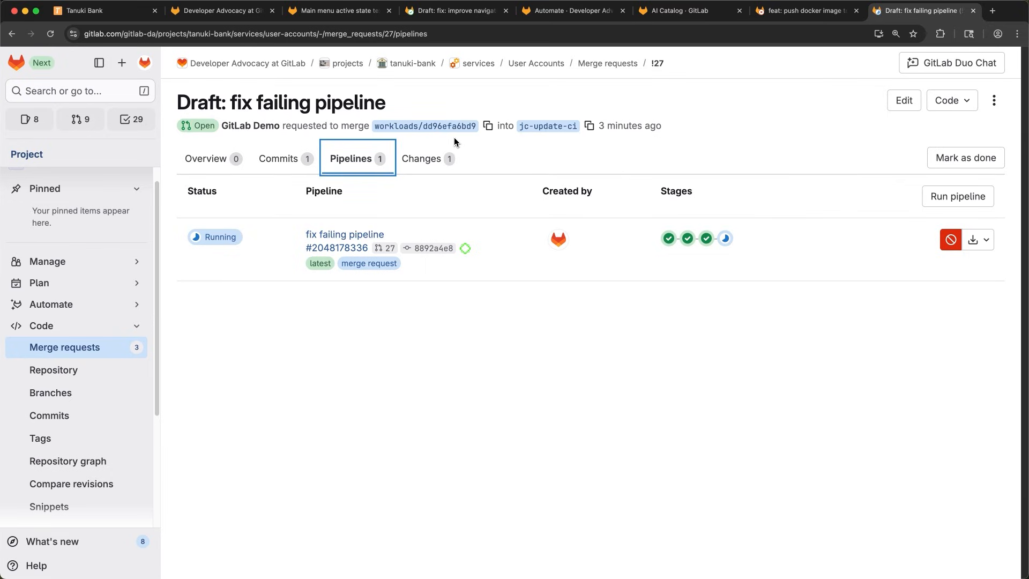
mouse_move(559, 145)
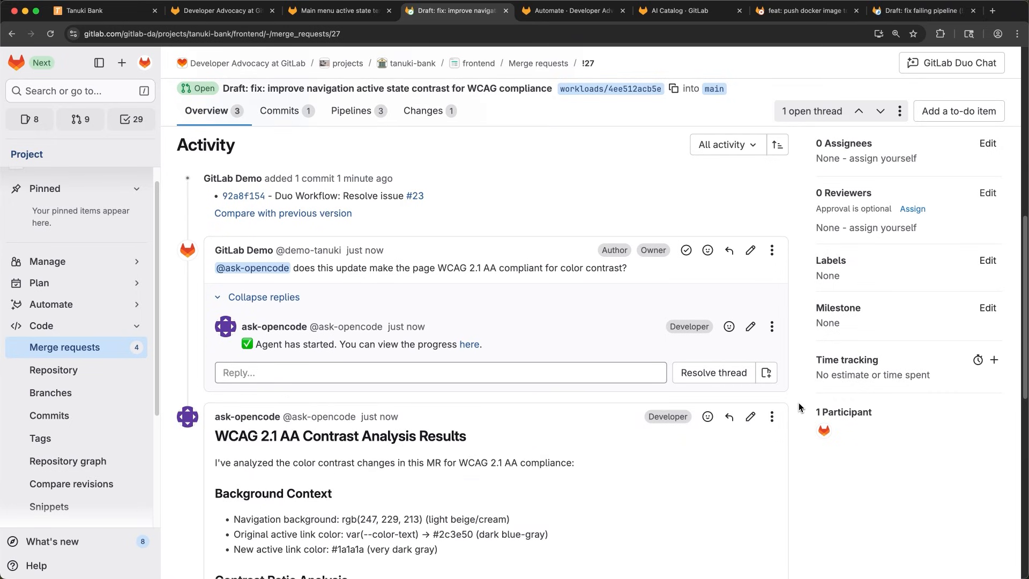
Step: Review the agent's contrast analysis and merge the navigation fix into main
scroll("down", 3)
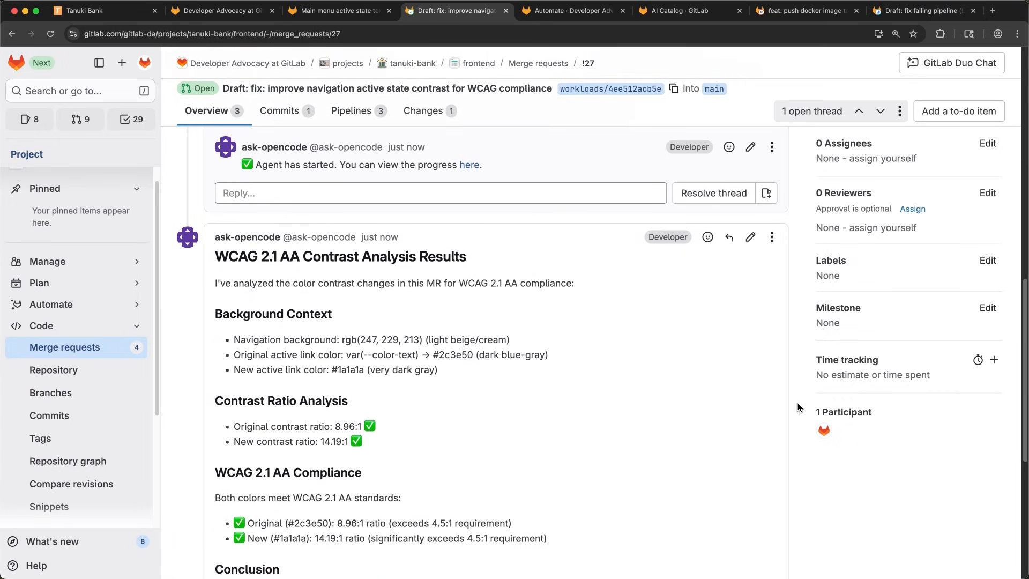
scroll("down", 3)
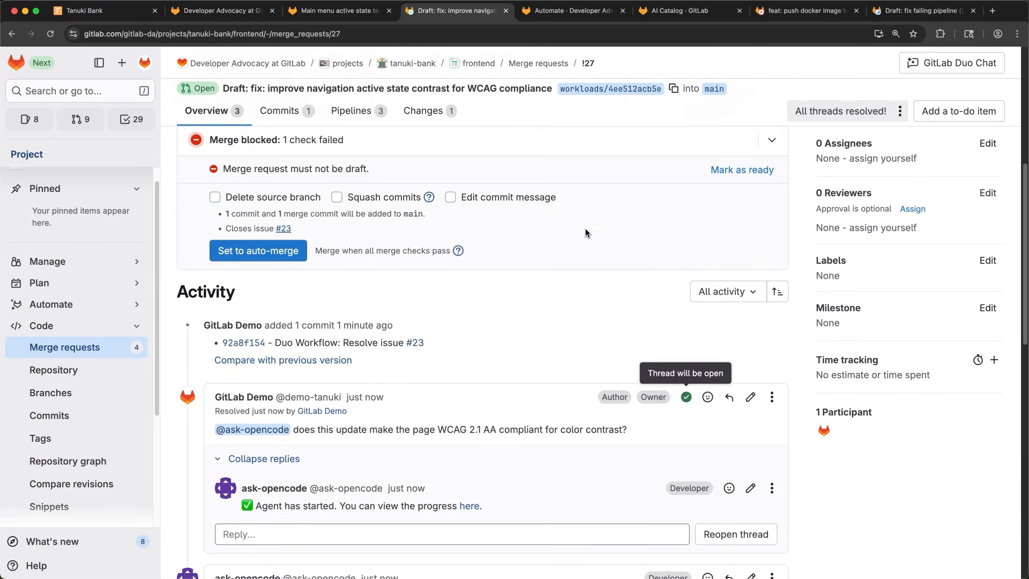
scroll("down", 3)
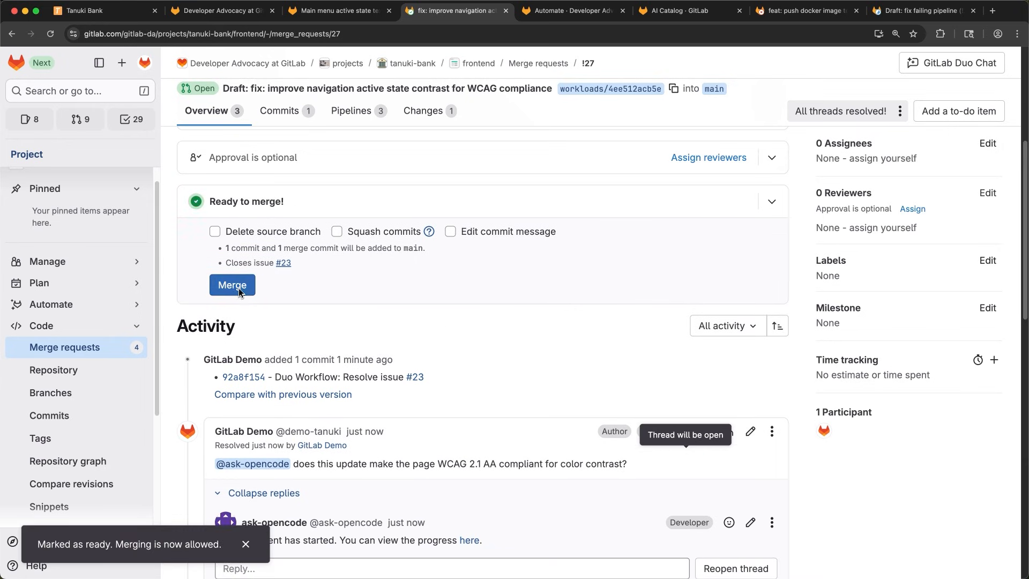
left_click(232, 285)
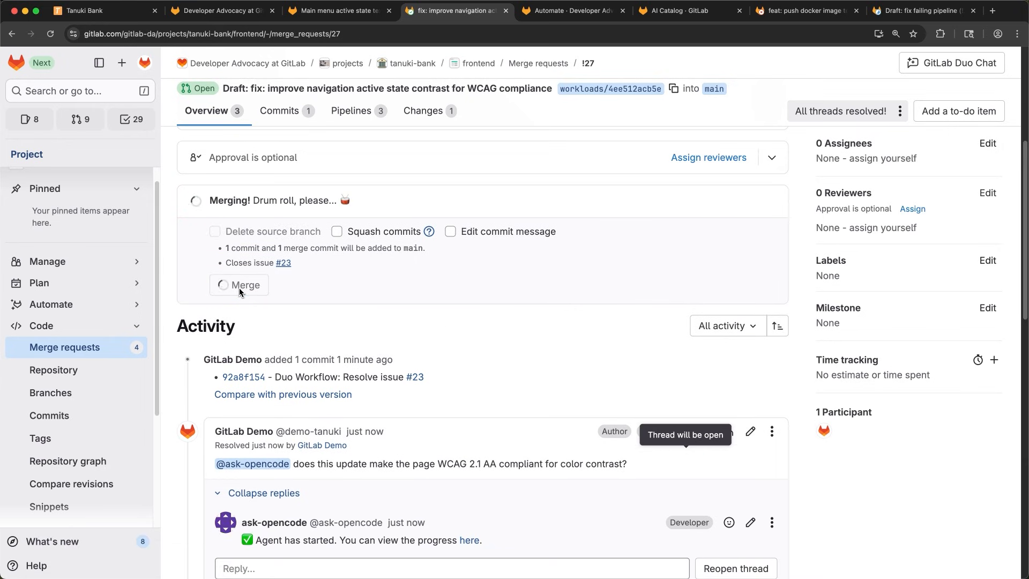
left_click(246, 285)
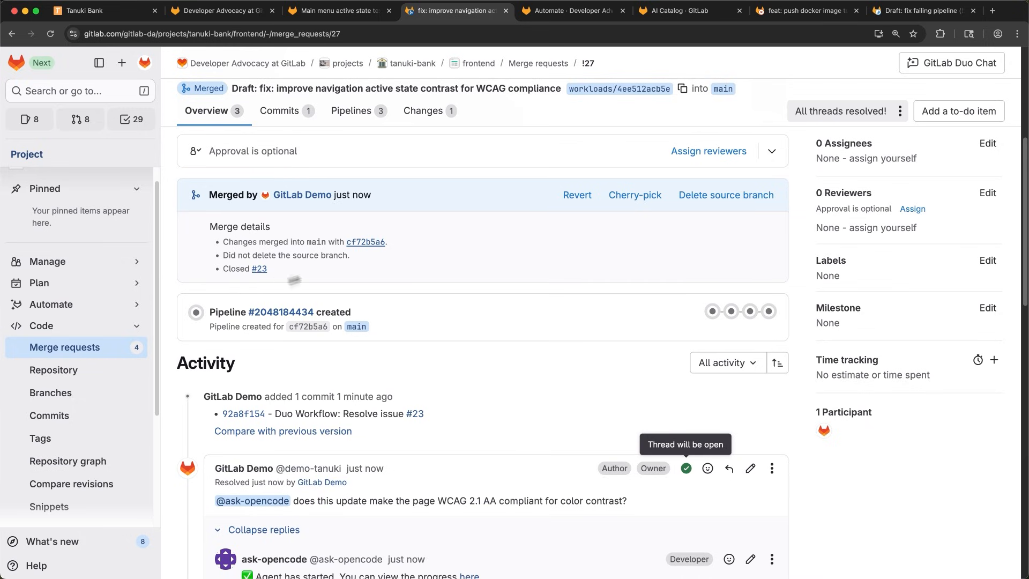
mouse_move(918, 11)
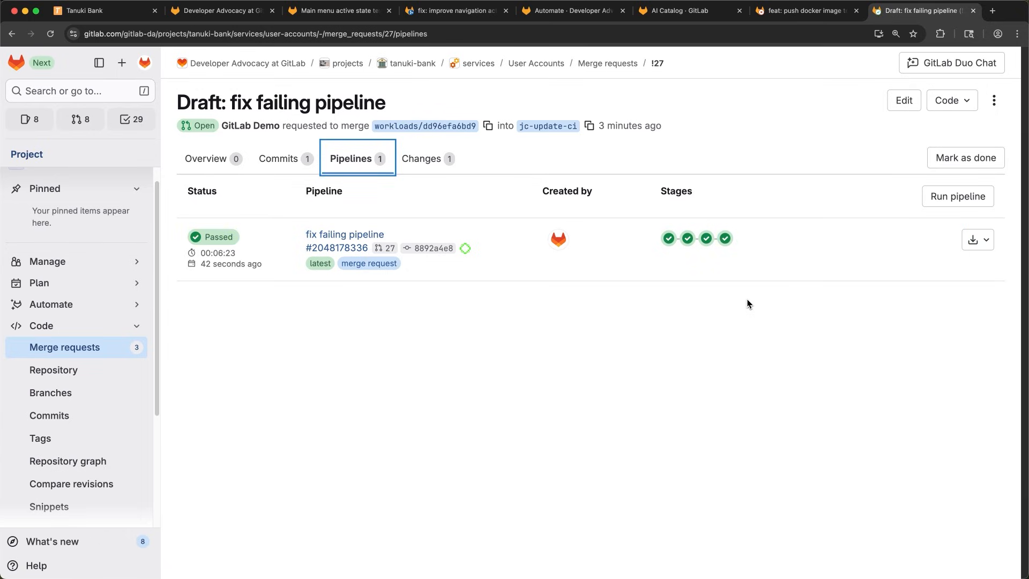
mouse_move(470, 225)
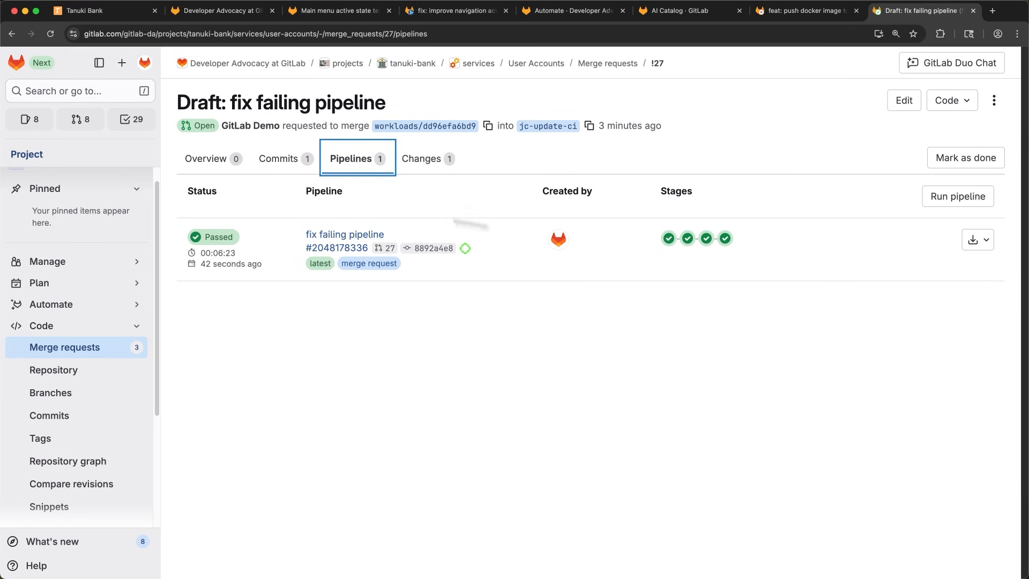
Step: Mark the fix failing pipeline MR as ready and merge it into jc-update-ci, deleting the source branch
left_click(206, 159)
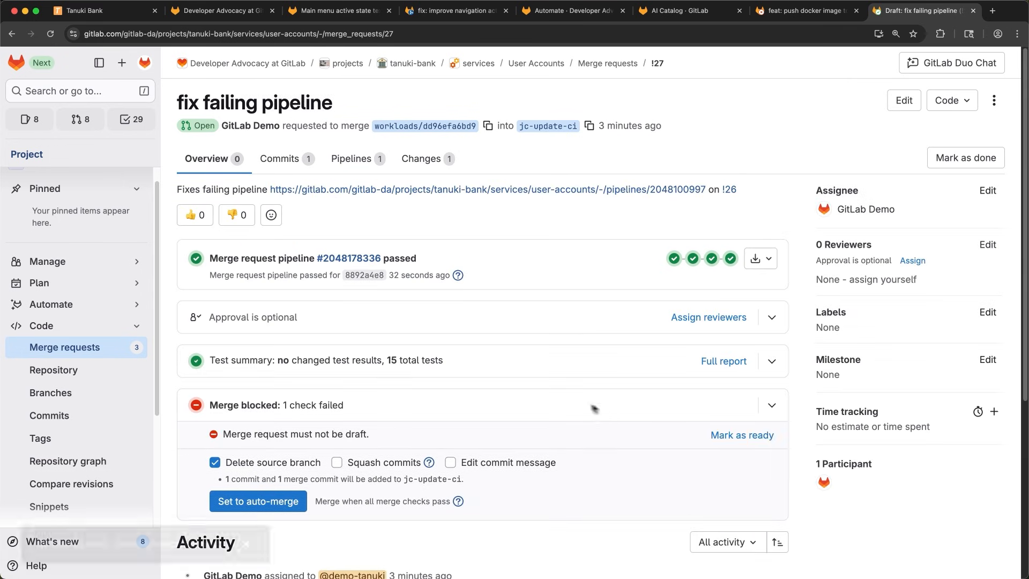
left_click(742, 434)
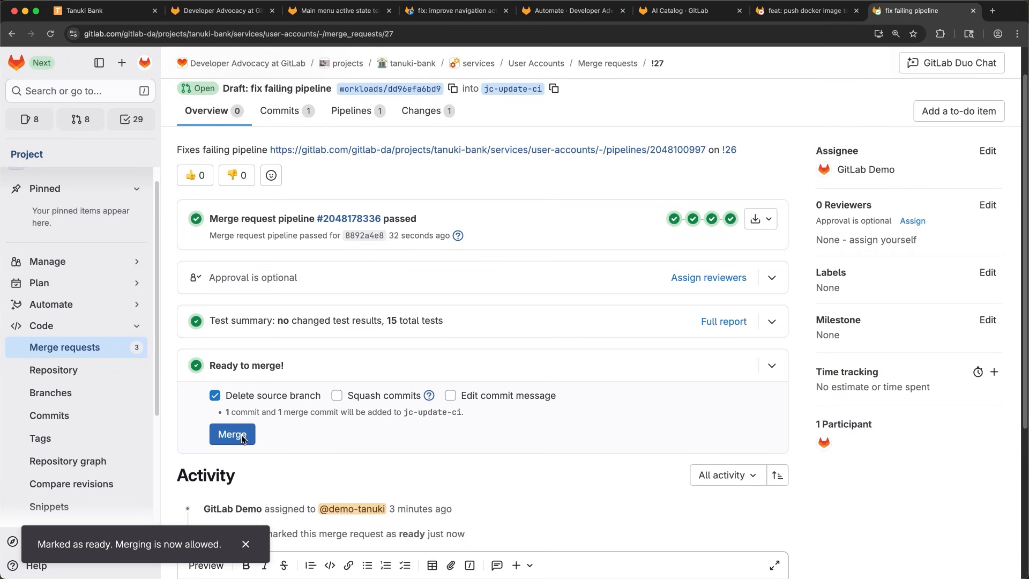
left_click(232, 434)
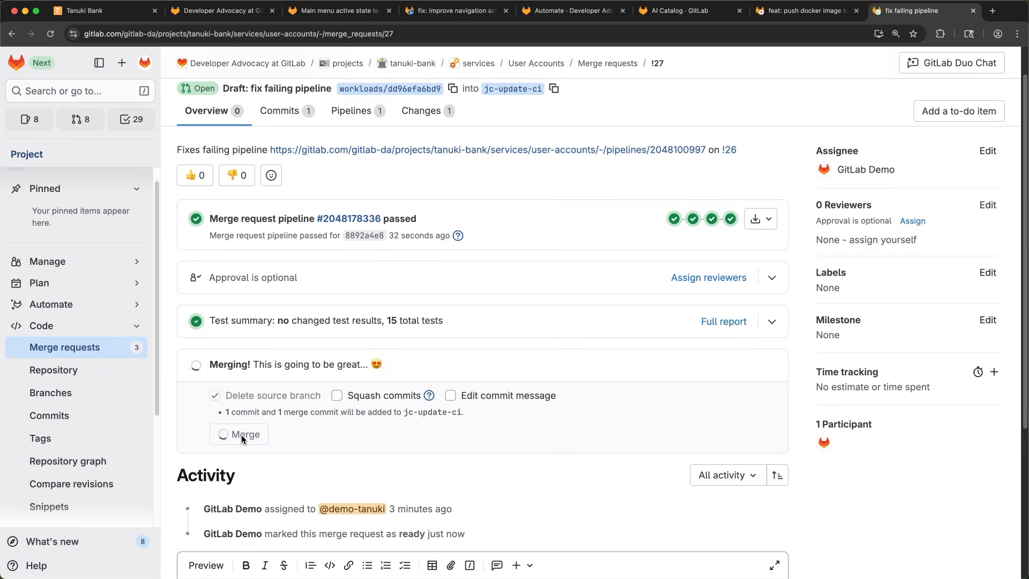
left_click(246, 435)
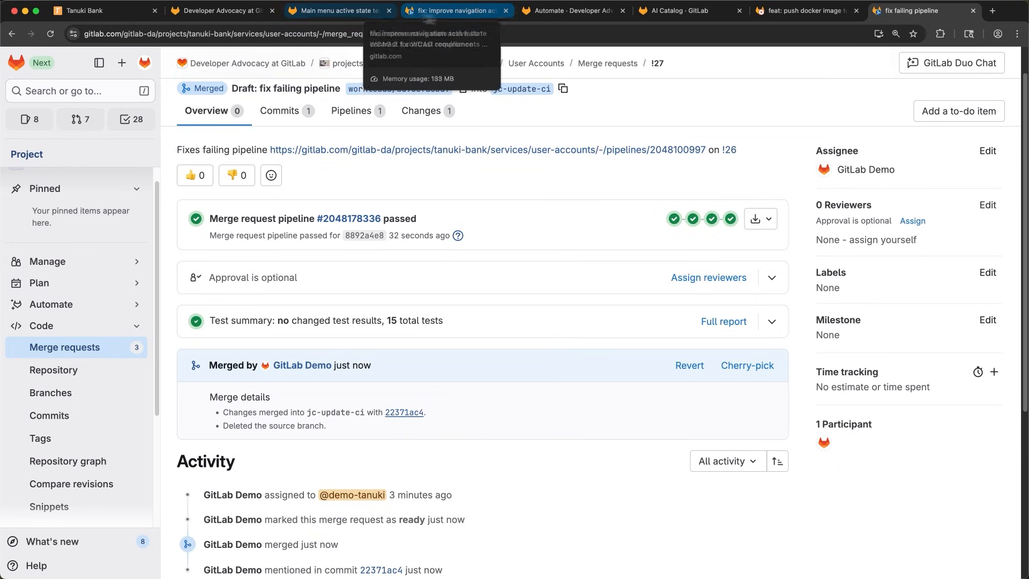
left_click(86, 10)
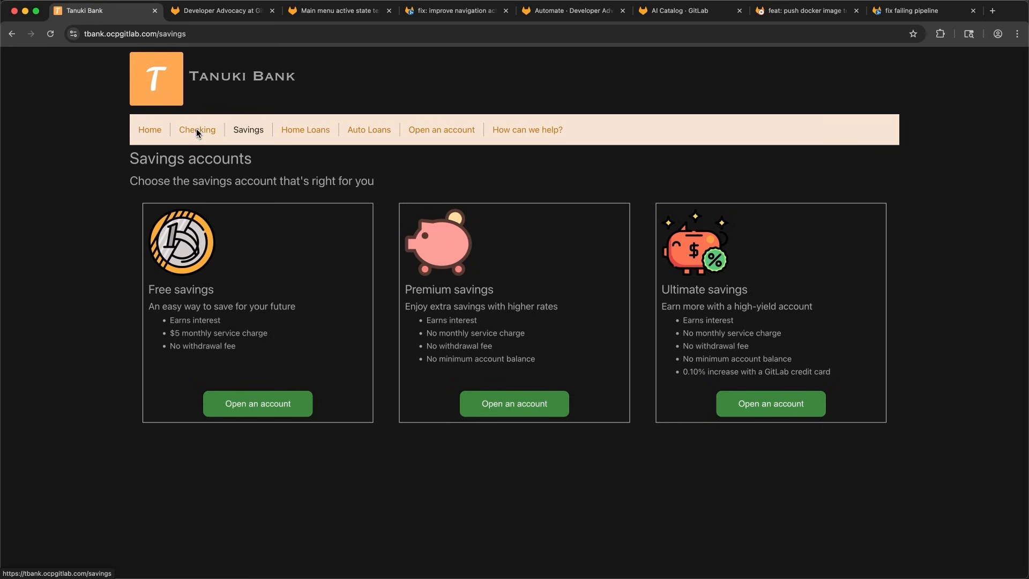
Step: Visit the Checking page, then return to the Tanuki Bank home page showing the dark active nav text
left_click(198, 130)
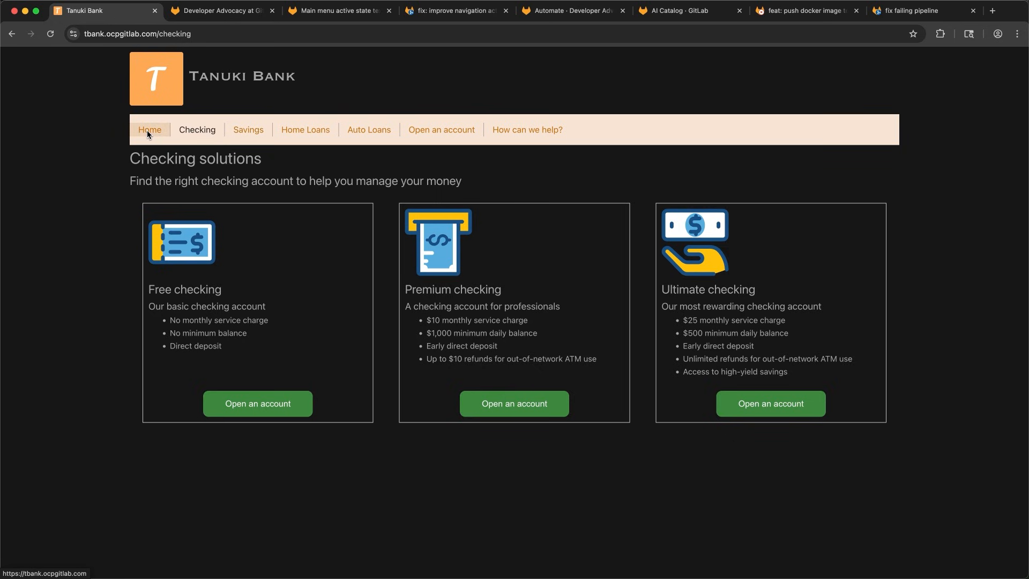
left_click(149, 130)
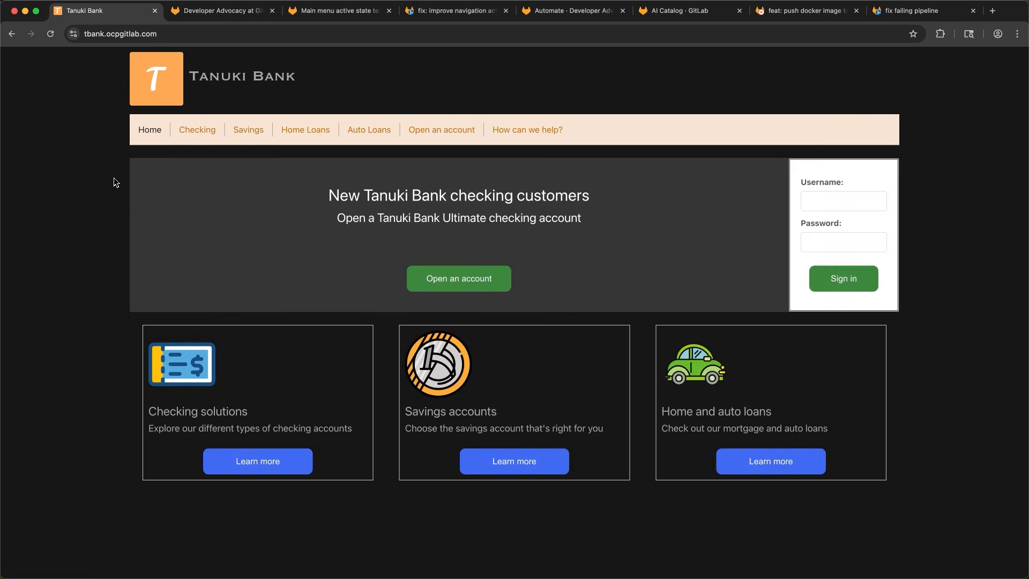